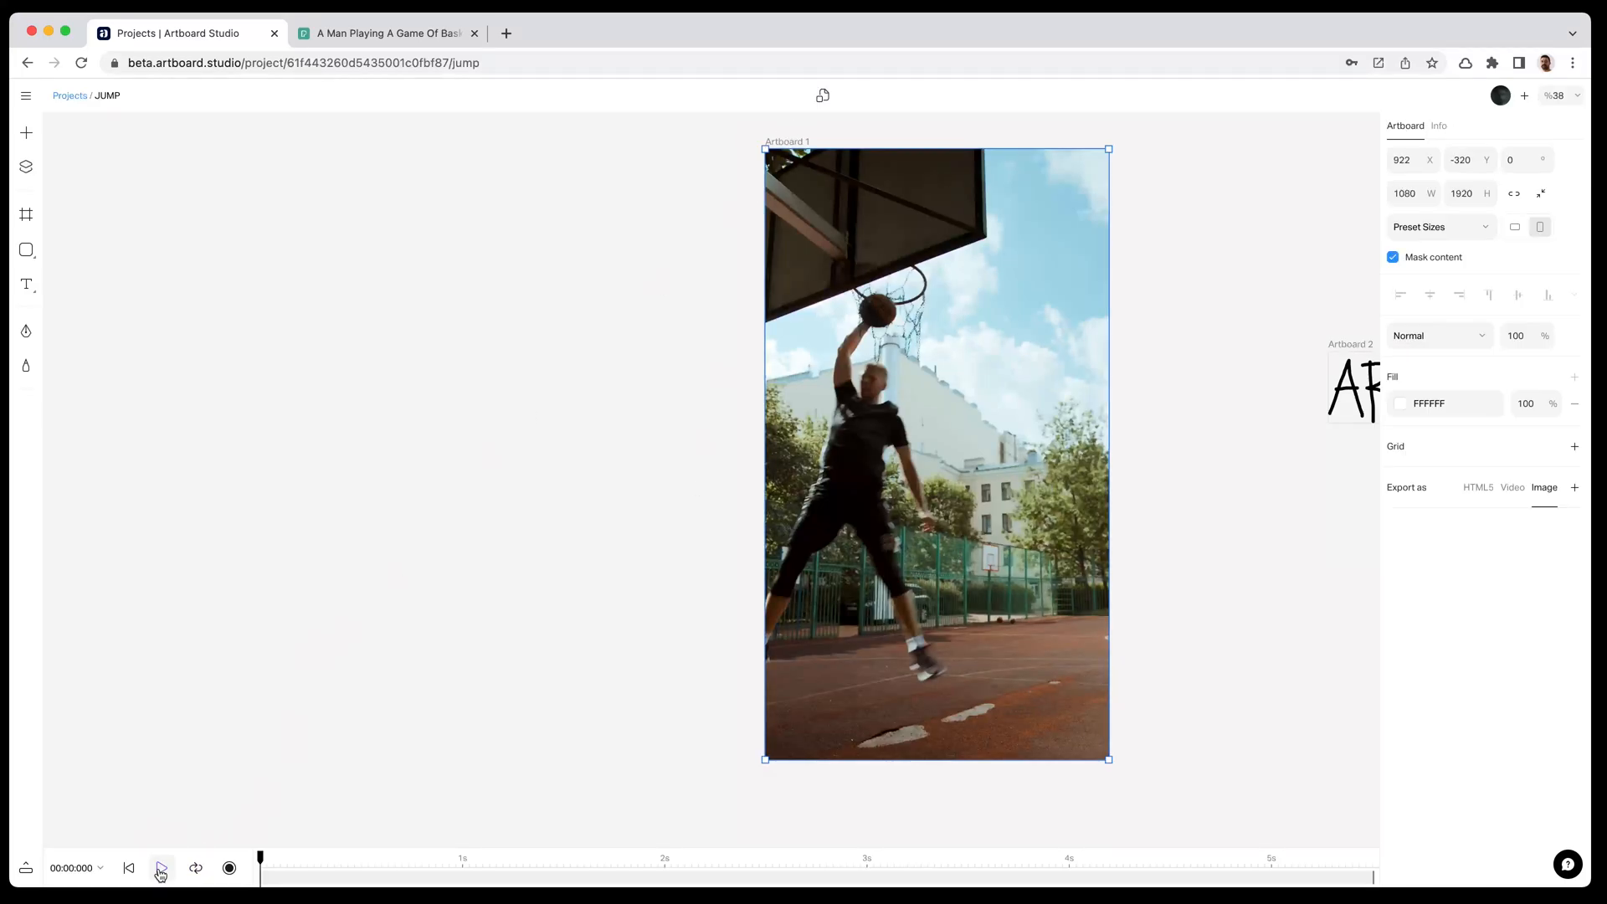
Fit Artboard 4 to the imported 1920×1080 basketball clip and preview its playback.
left_click(160, 868)
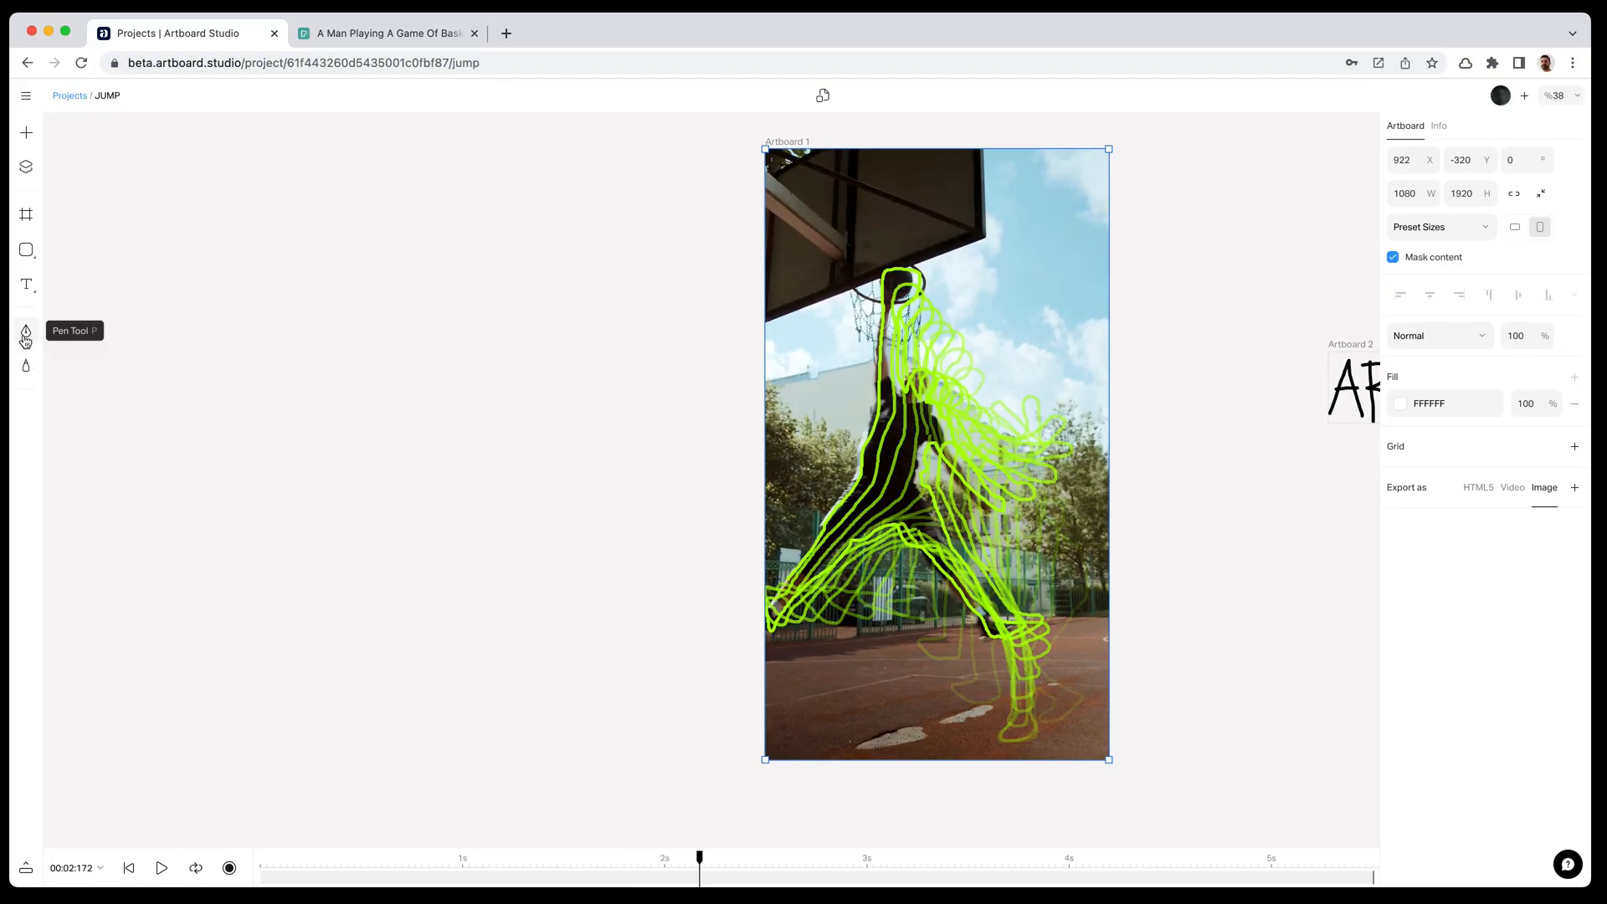
mouse_move(1252, 453)
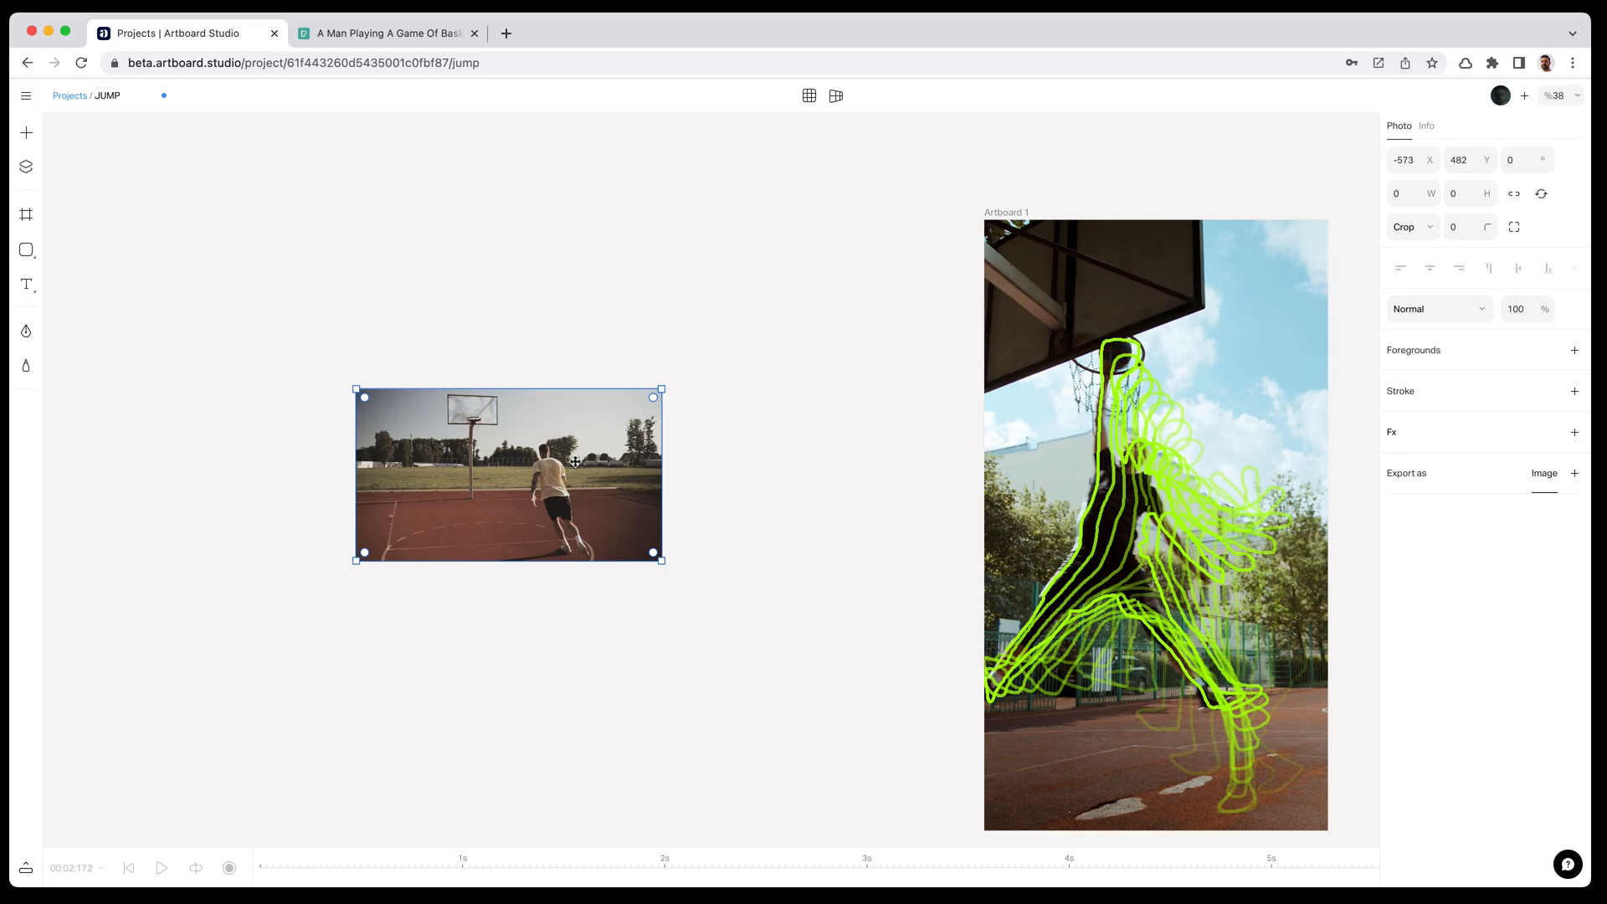
mouse_move(1486, 299)
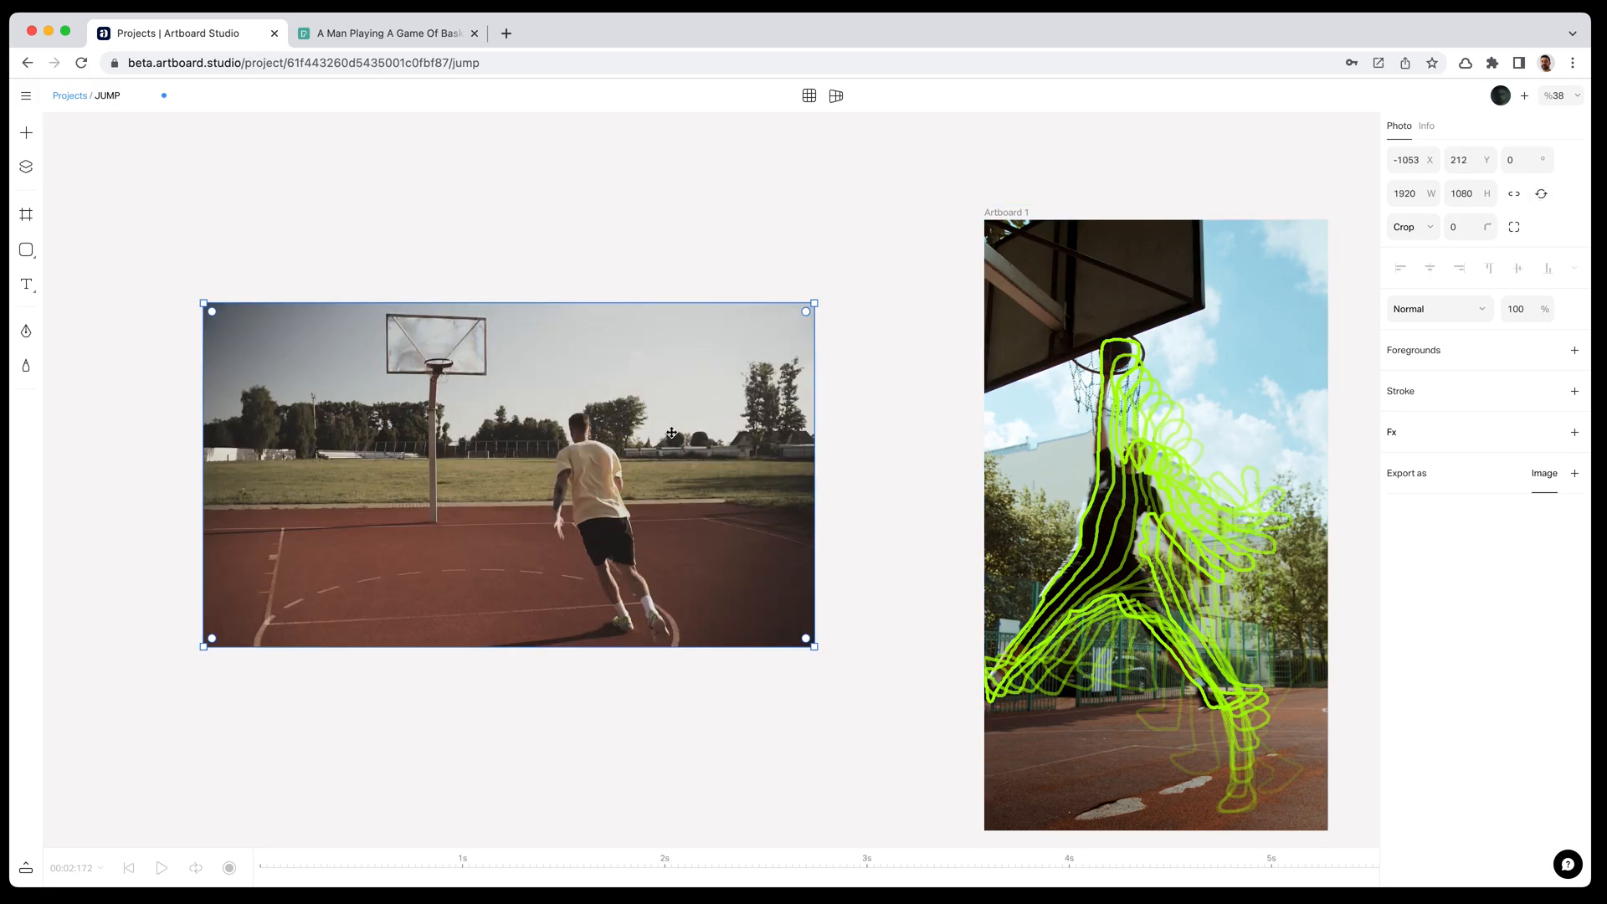
mouse_move(179, 241)
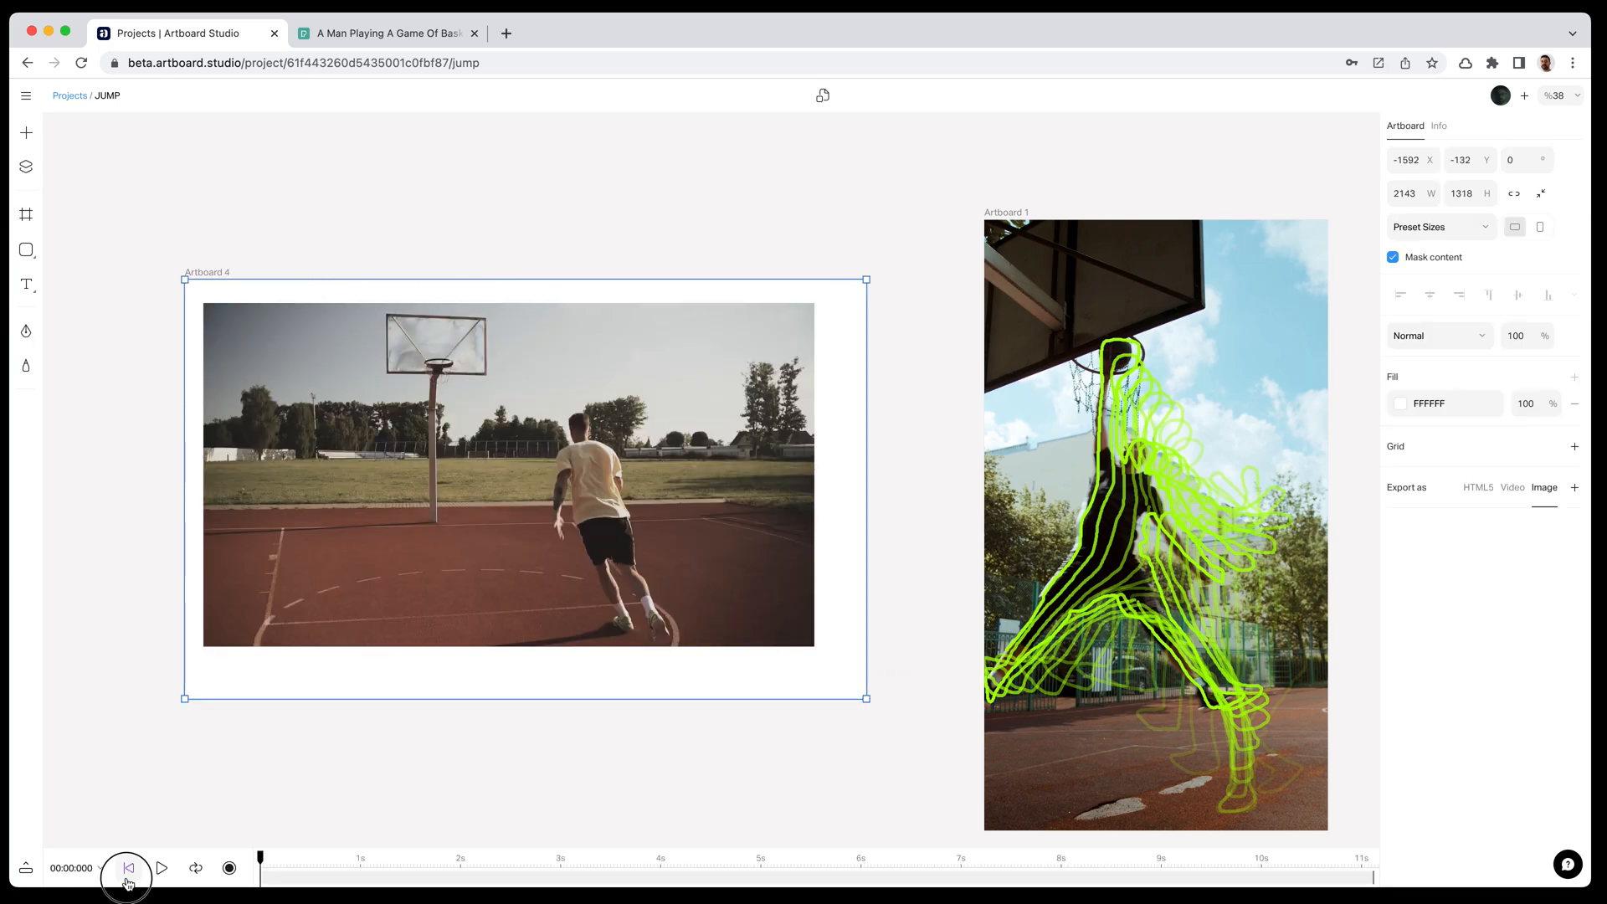
left_click(161, 868)
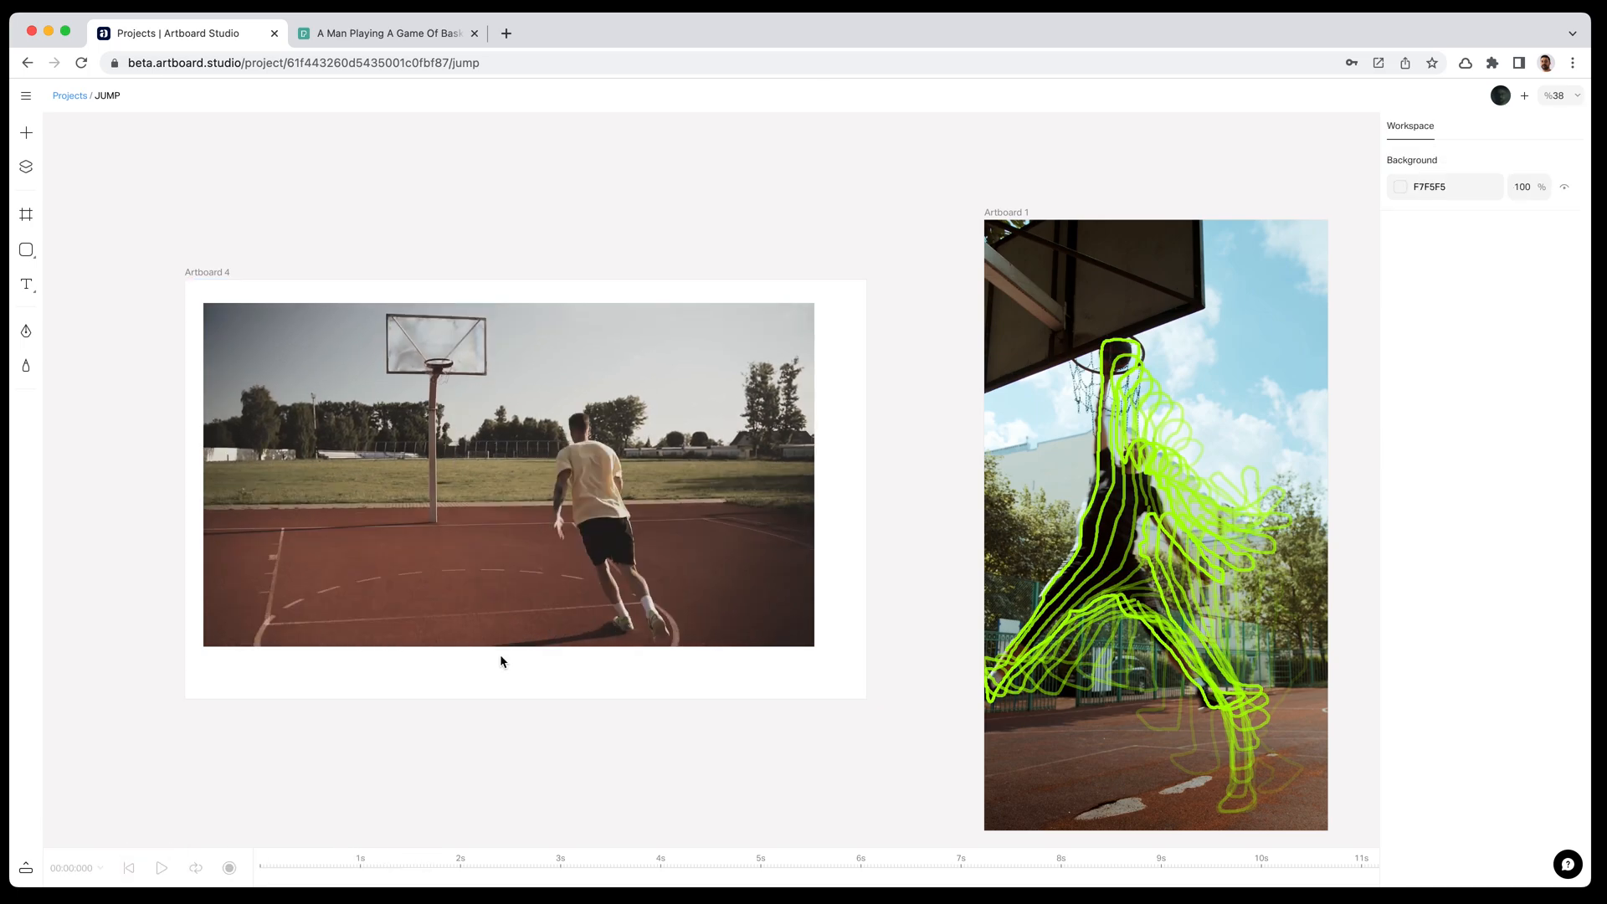
left_click(509, 473)
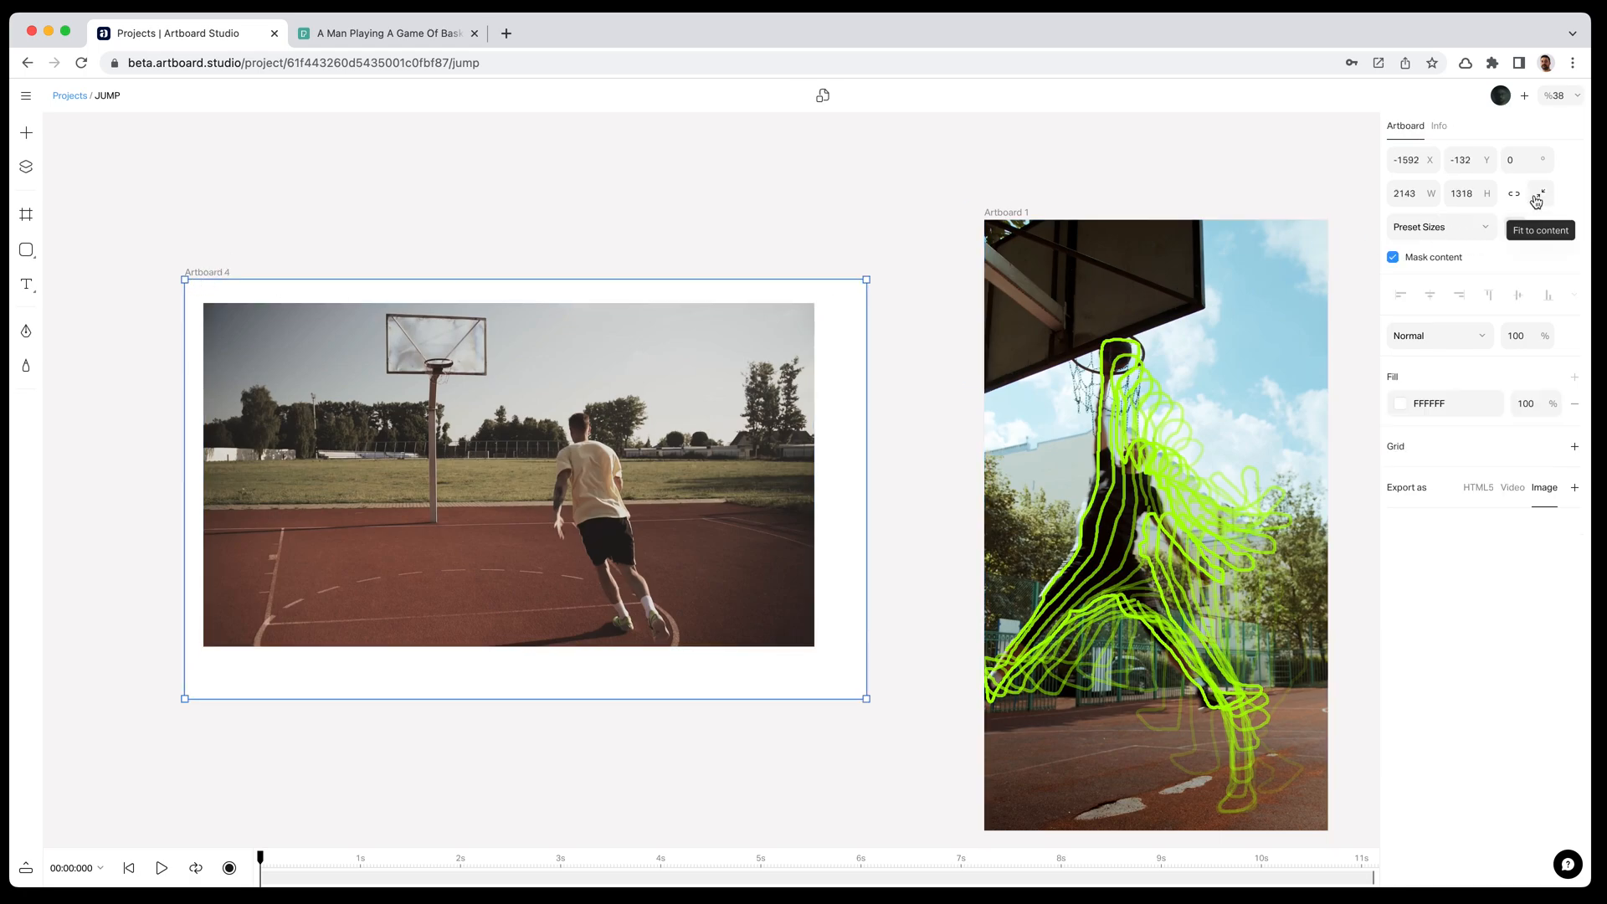
left_click(1538, 195)
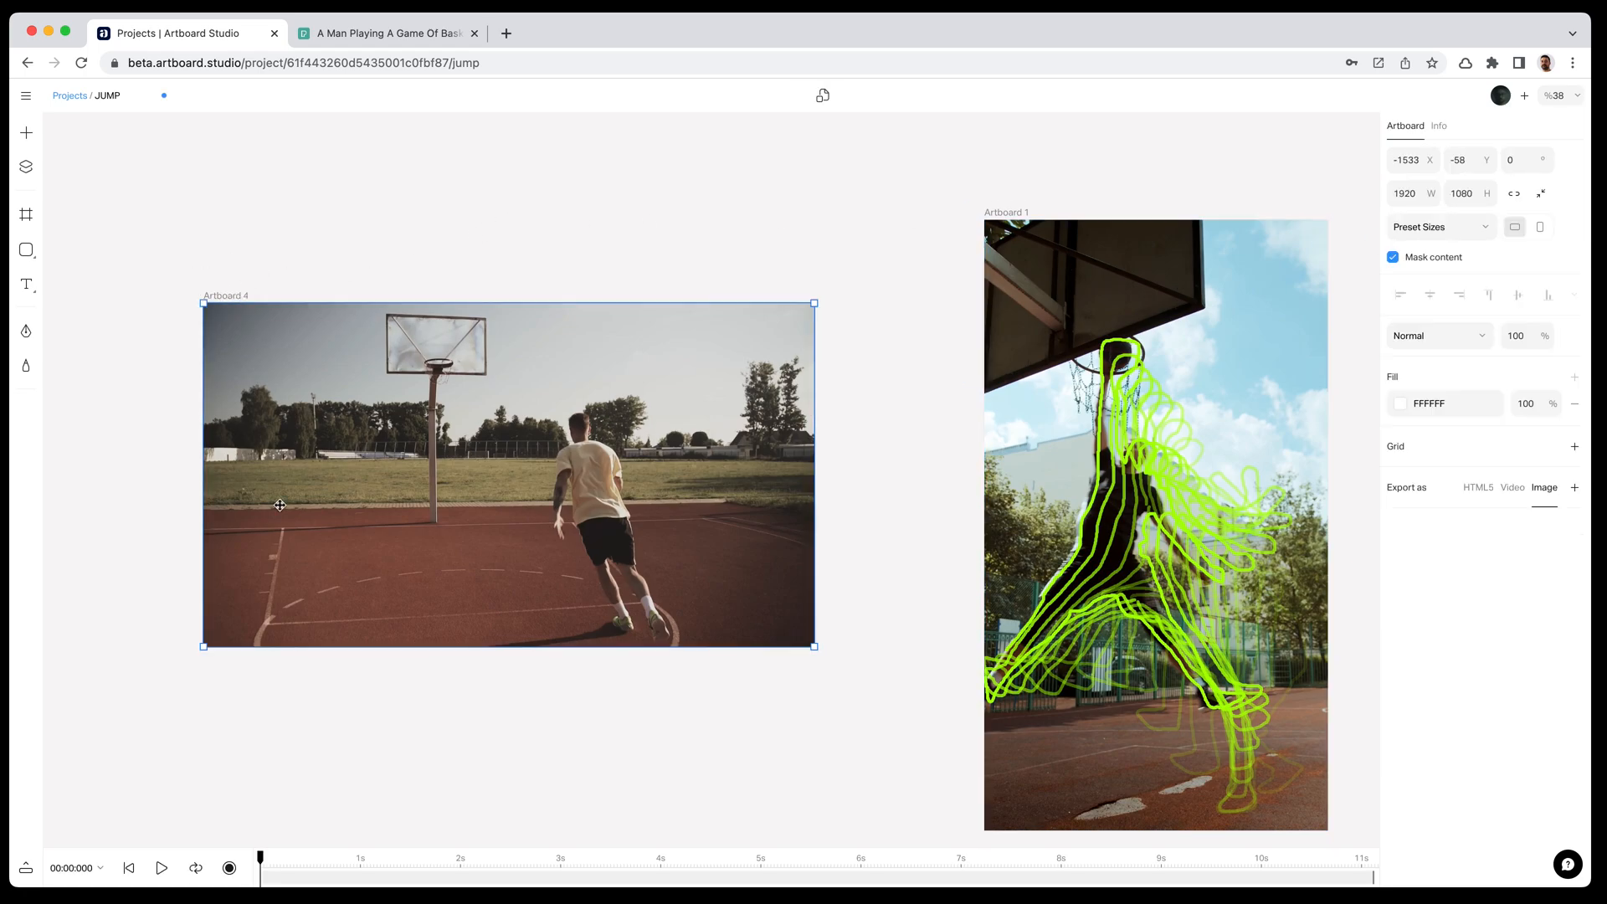
left_click(160, 869)
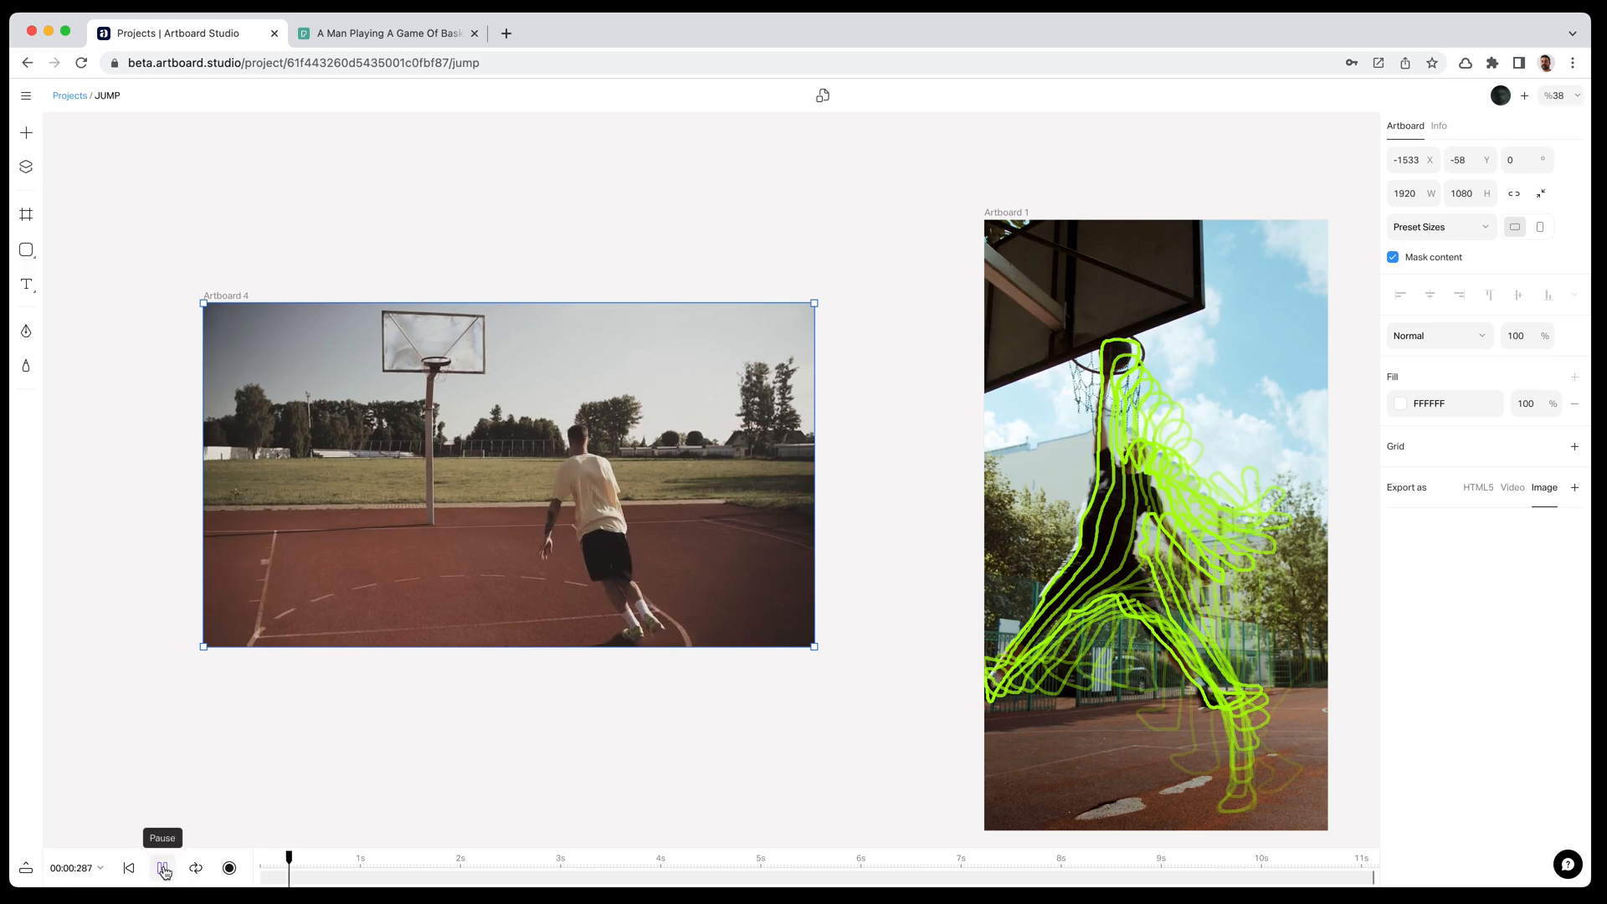
left_click(162, 869)
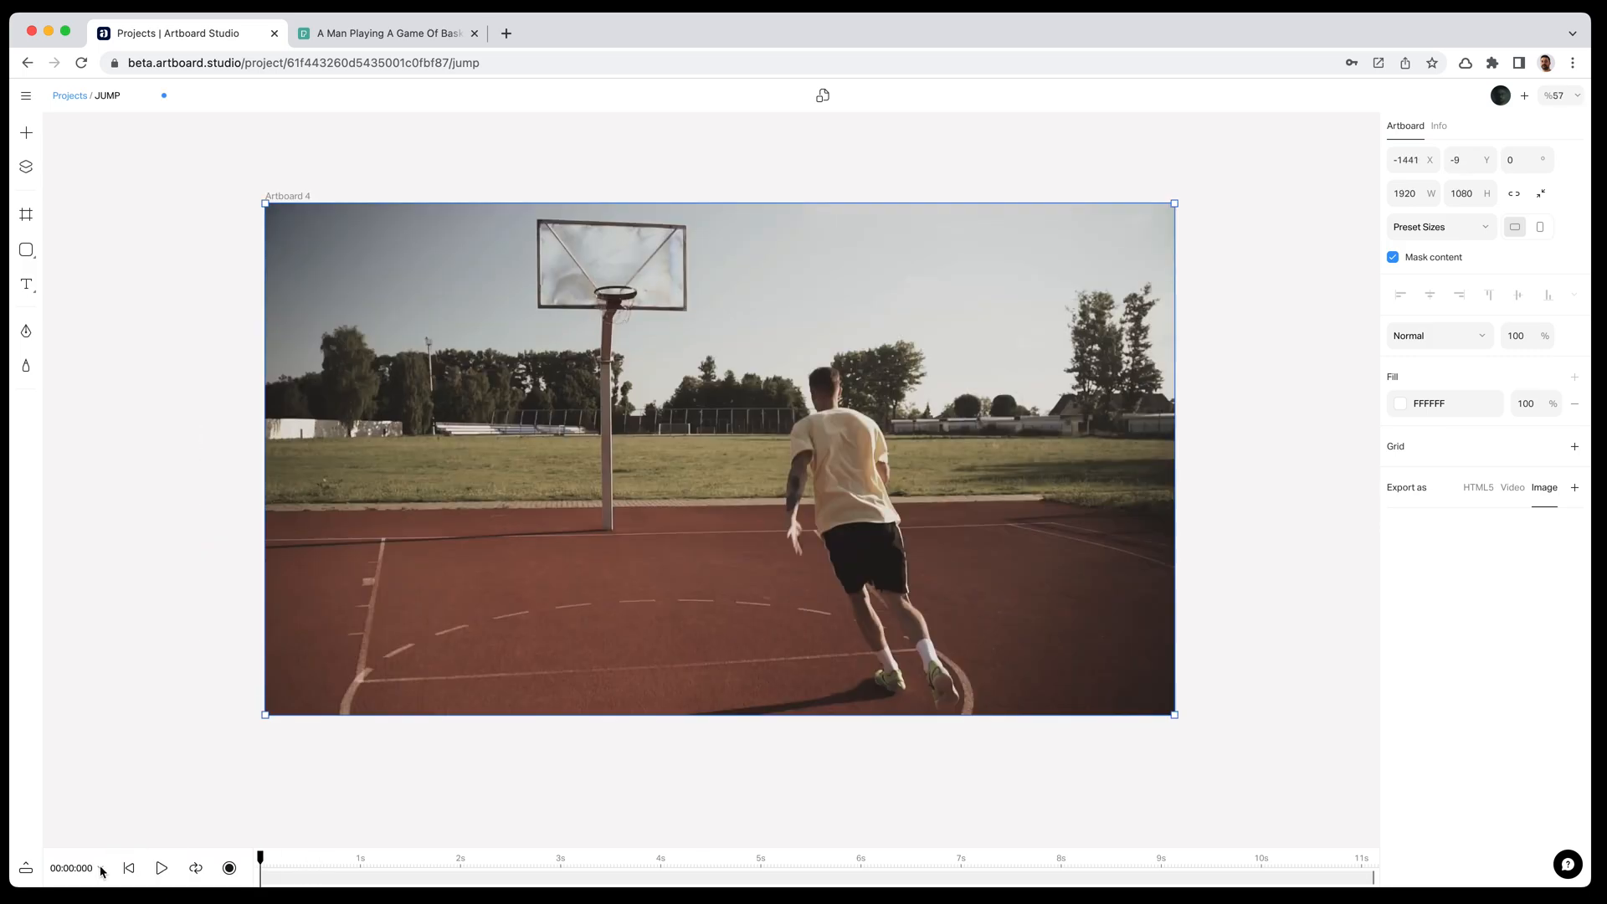
Trace the running player's silhouette as pen path Pen 1 with a 48FF00 green 5 px stroke.
left_click(25, 867)
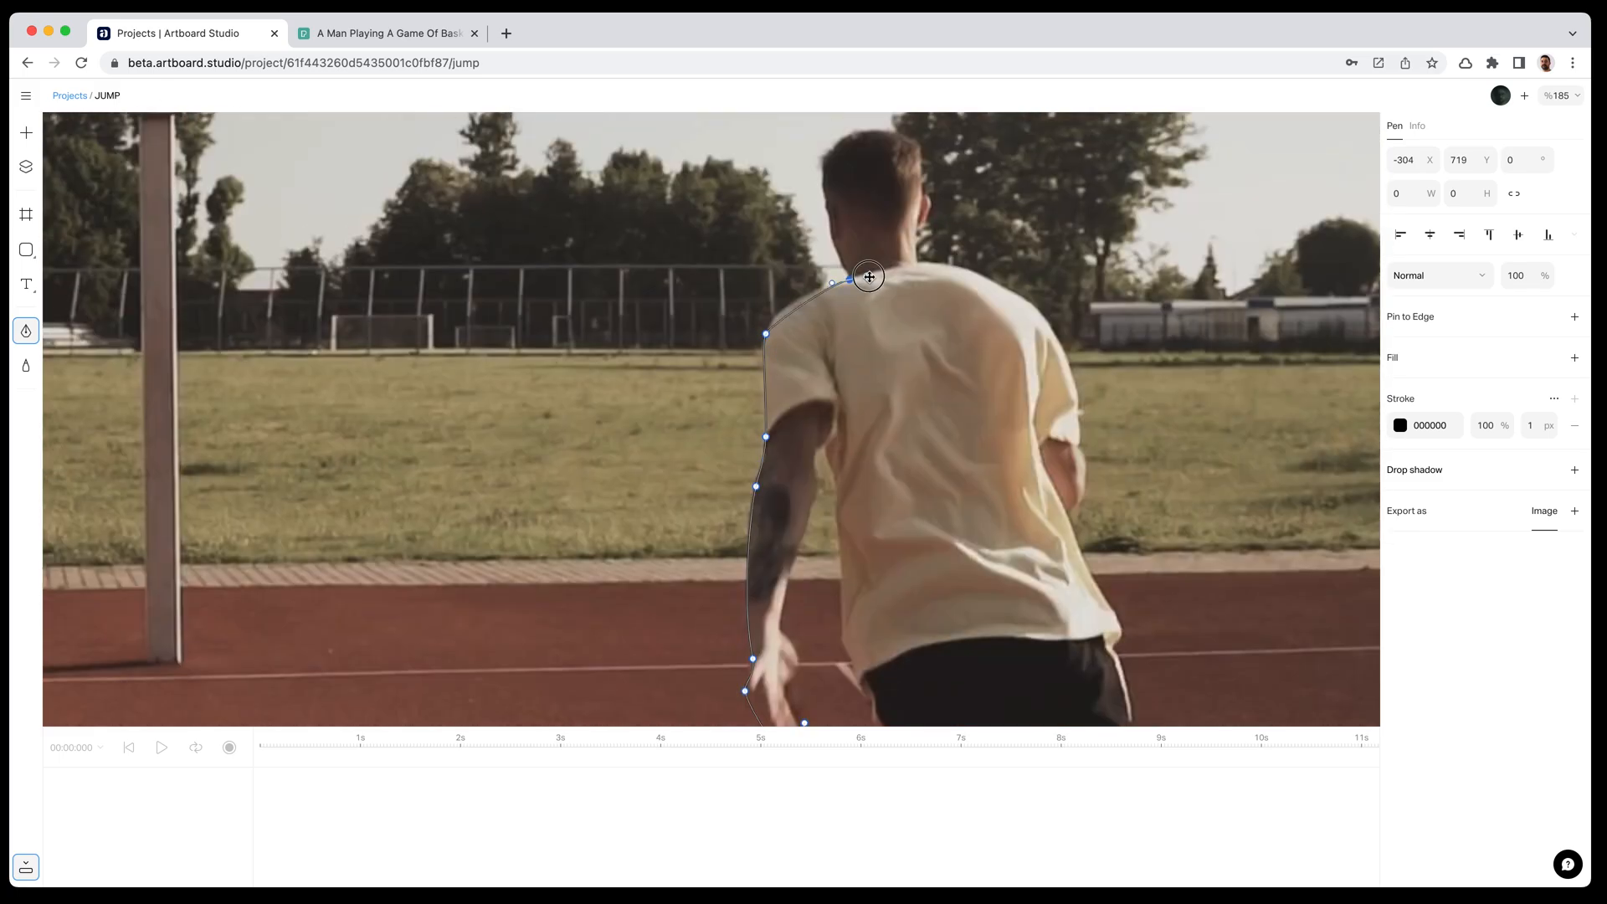
scroll("up", 3)
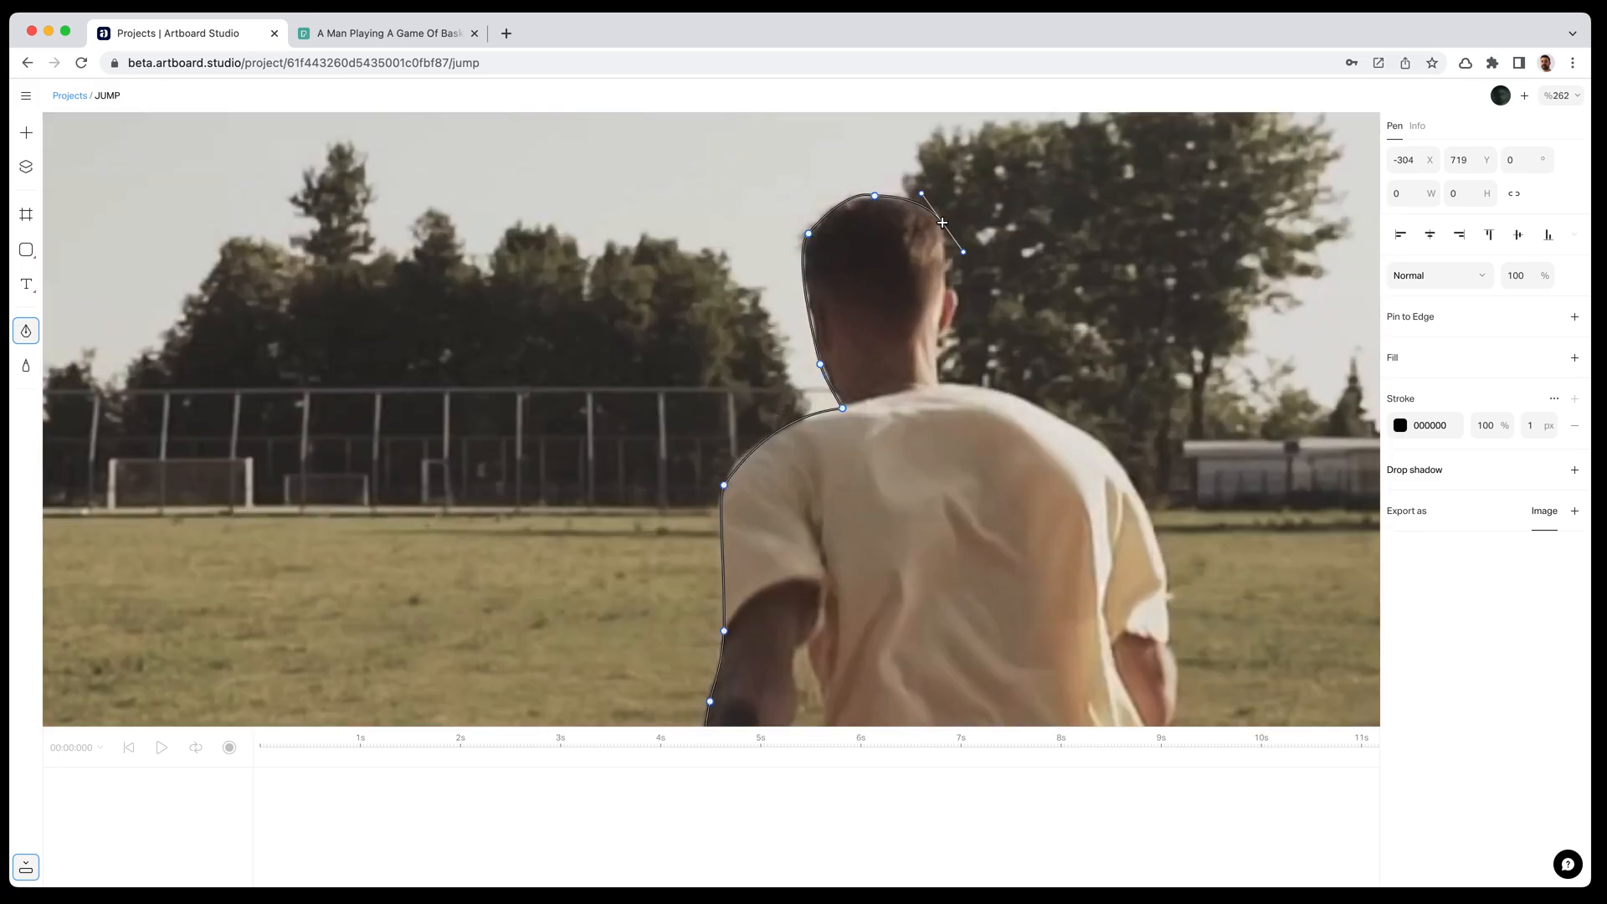
left_click(1399, 423)
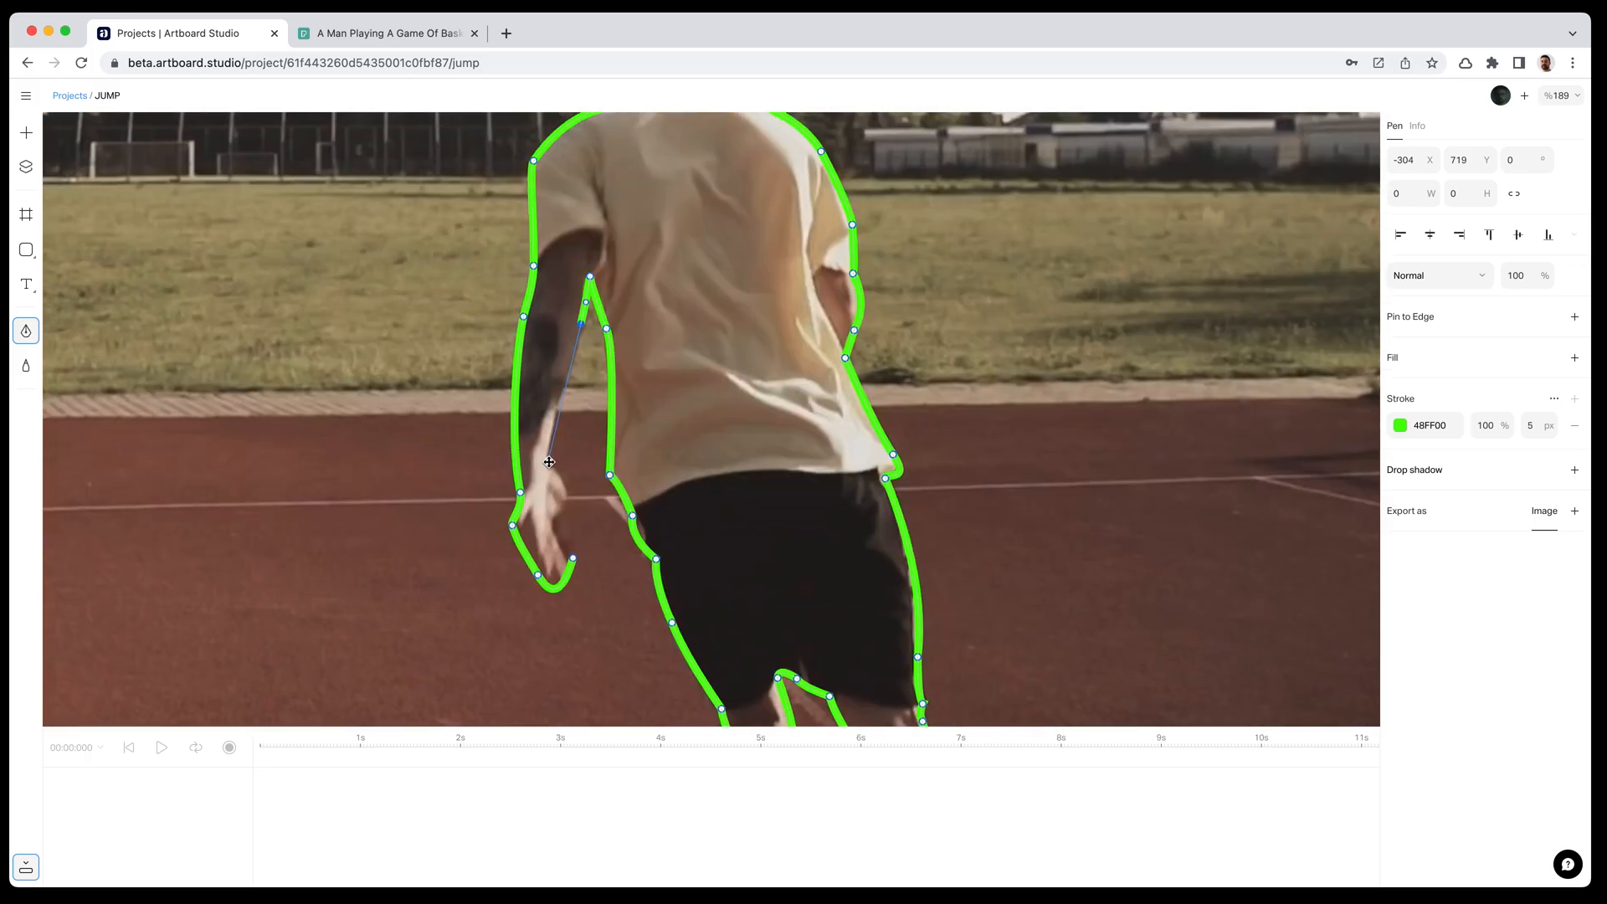
left_click(547, 462)
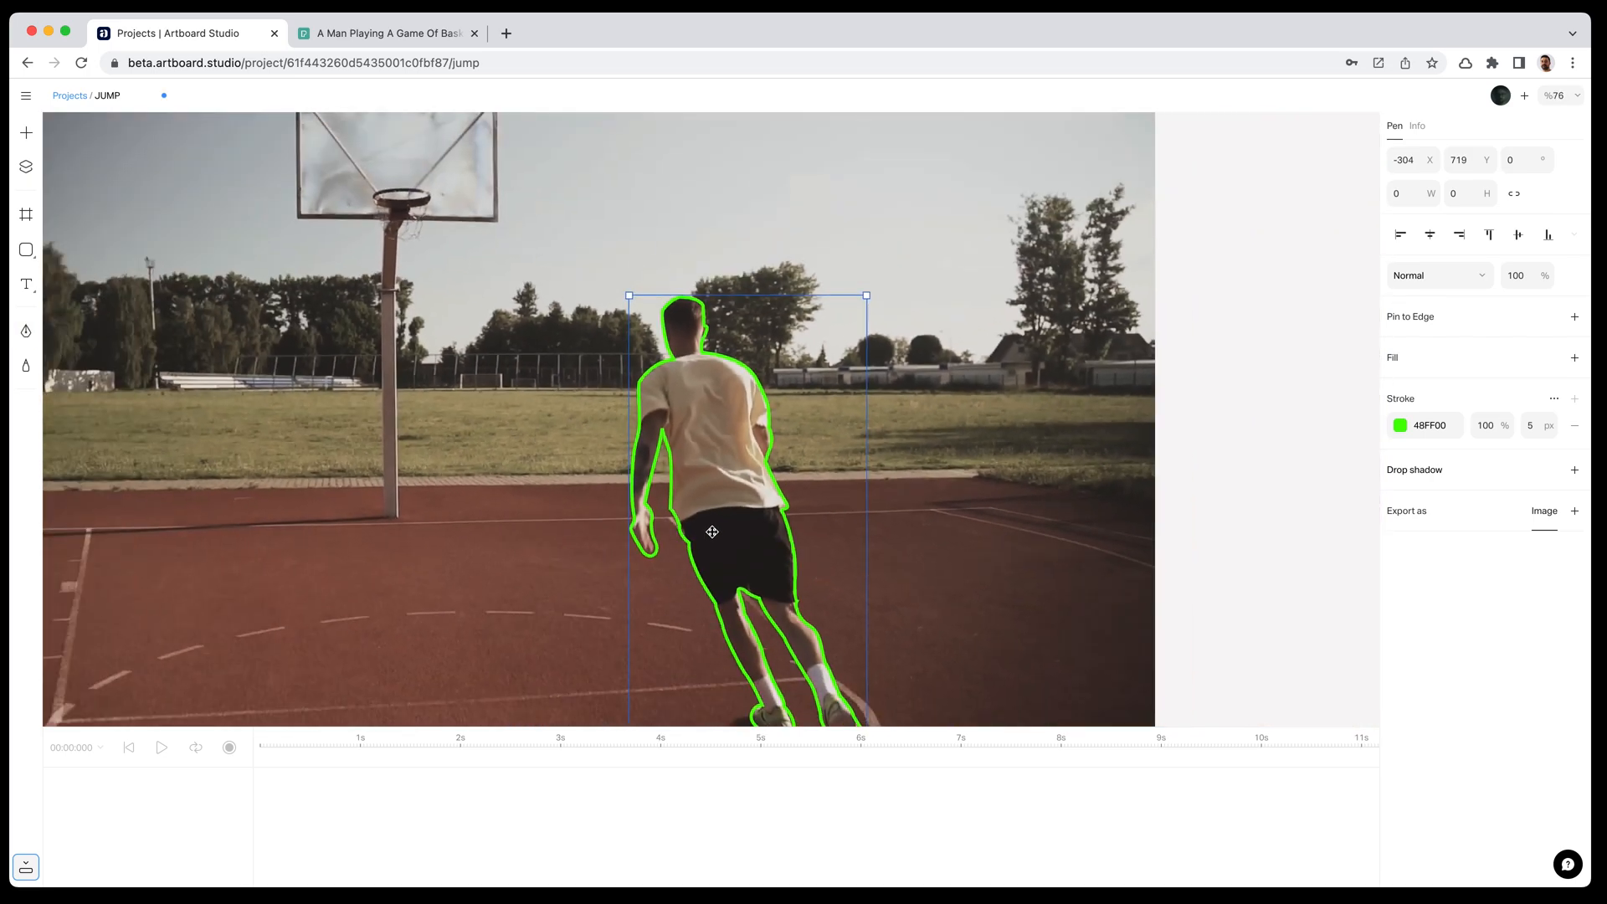
scroll("down", 3)
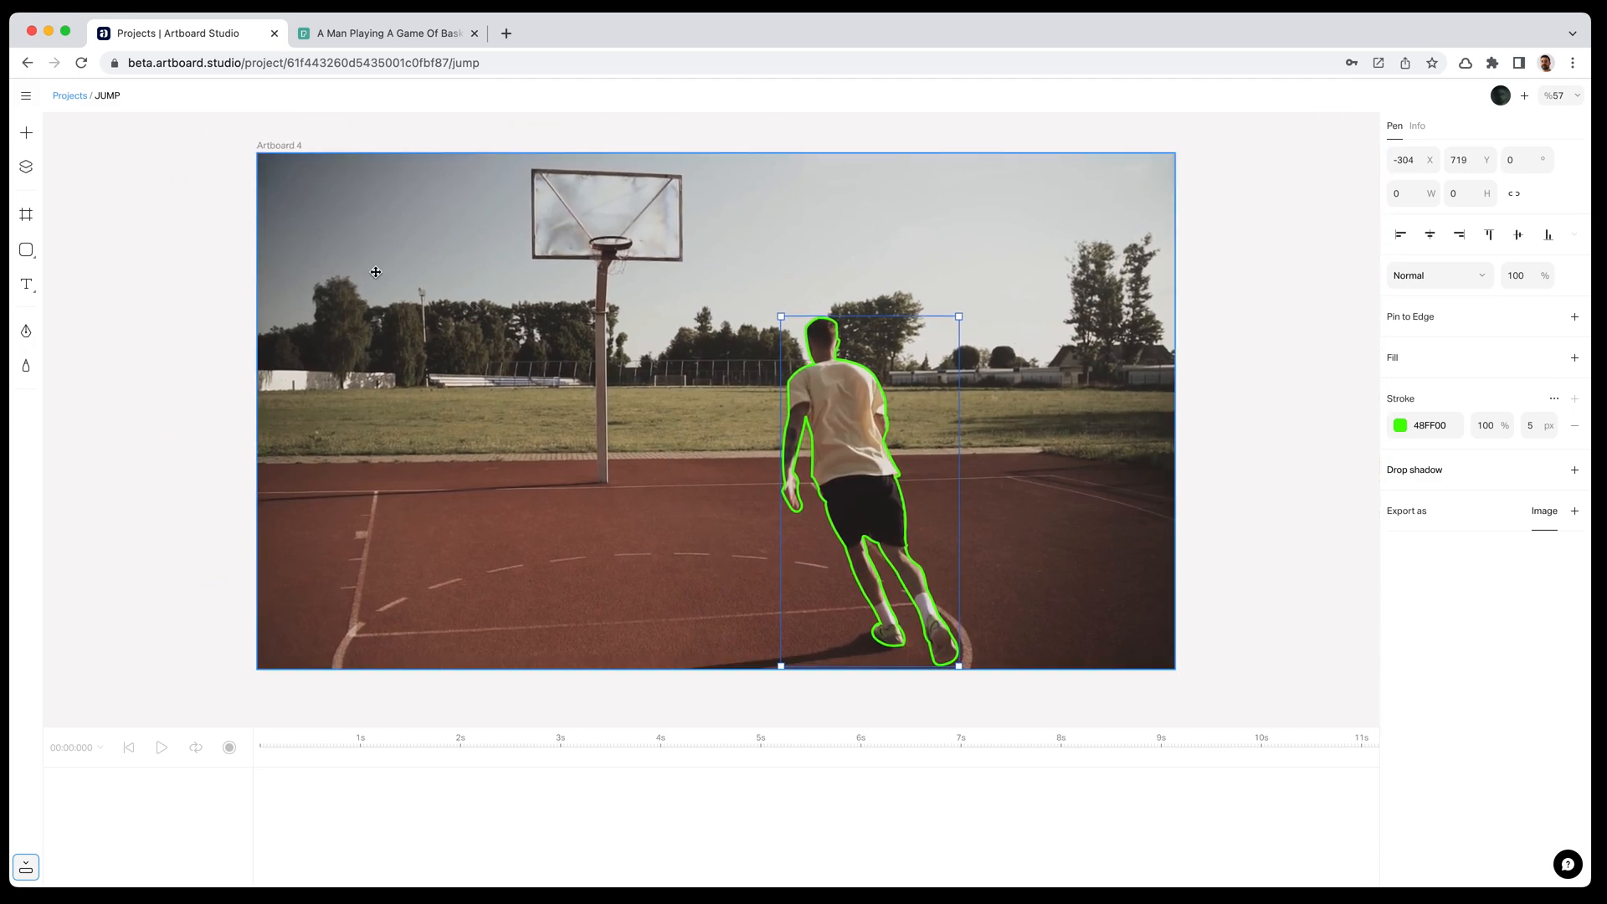
Select Pen 1 in Artboard 4's layers and keyframe its opacity at 0 s and 0.233 s so it fades out.
left_click(189, 169)
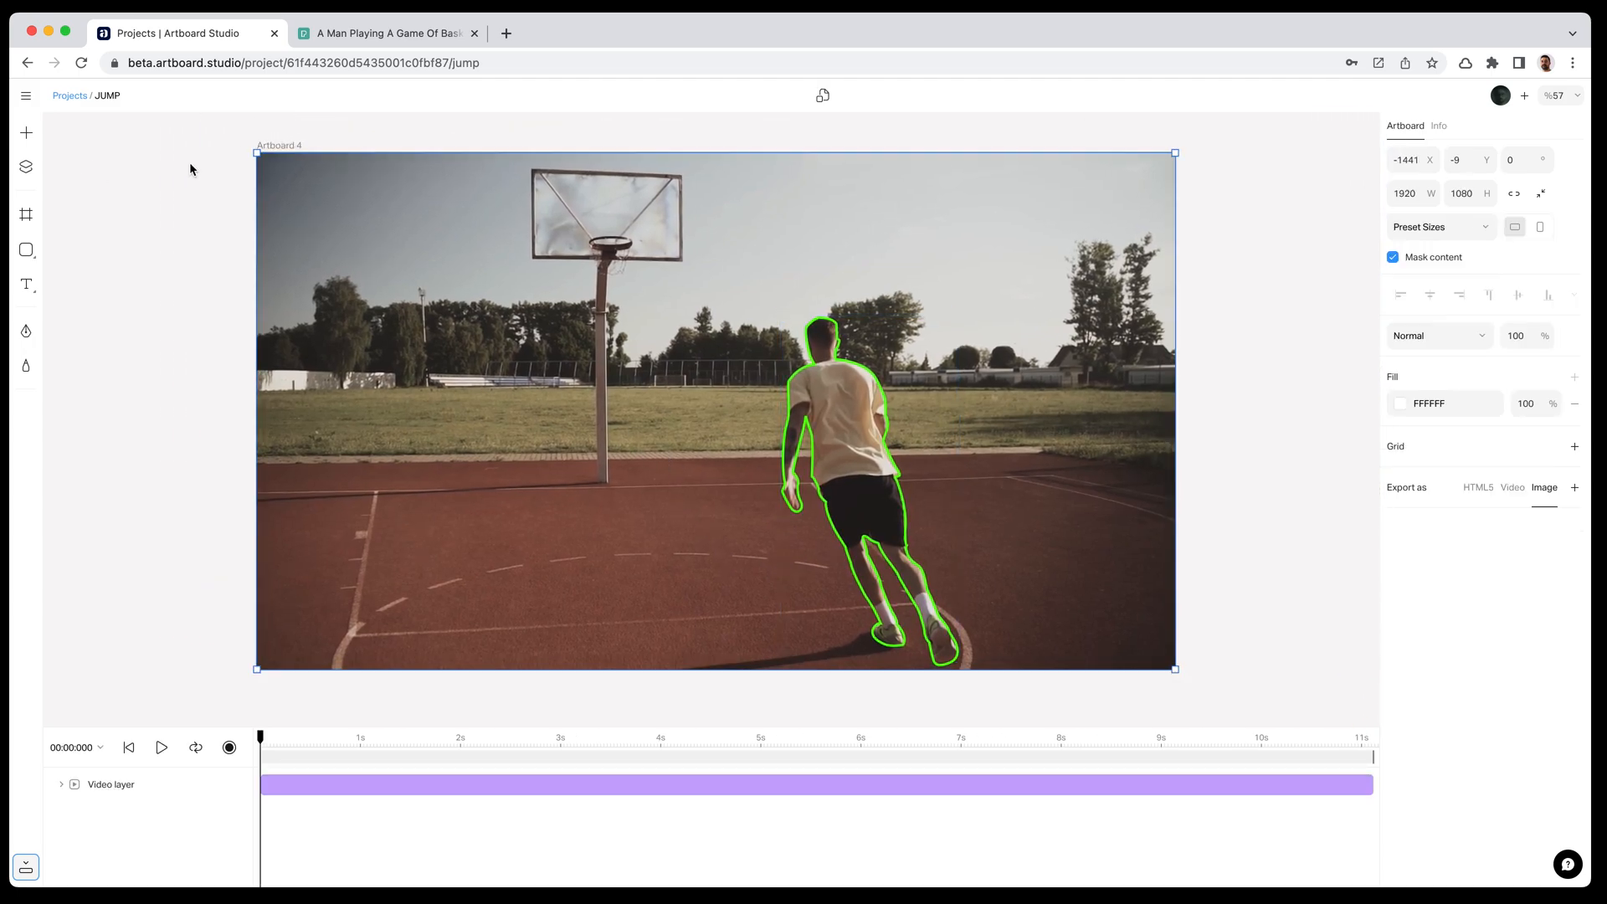
left_click(25, 165)
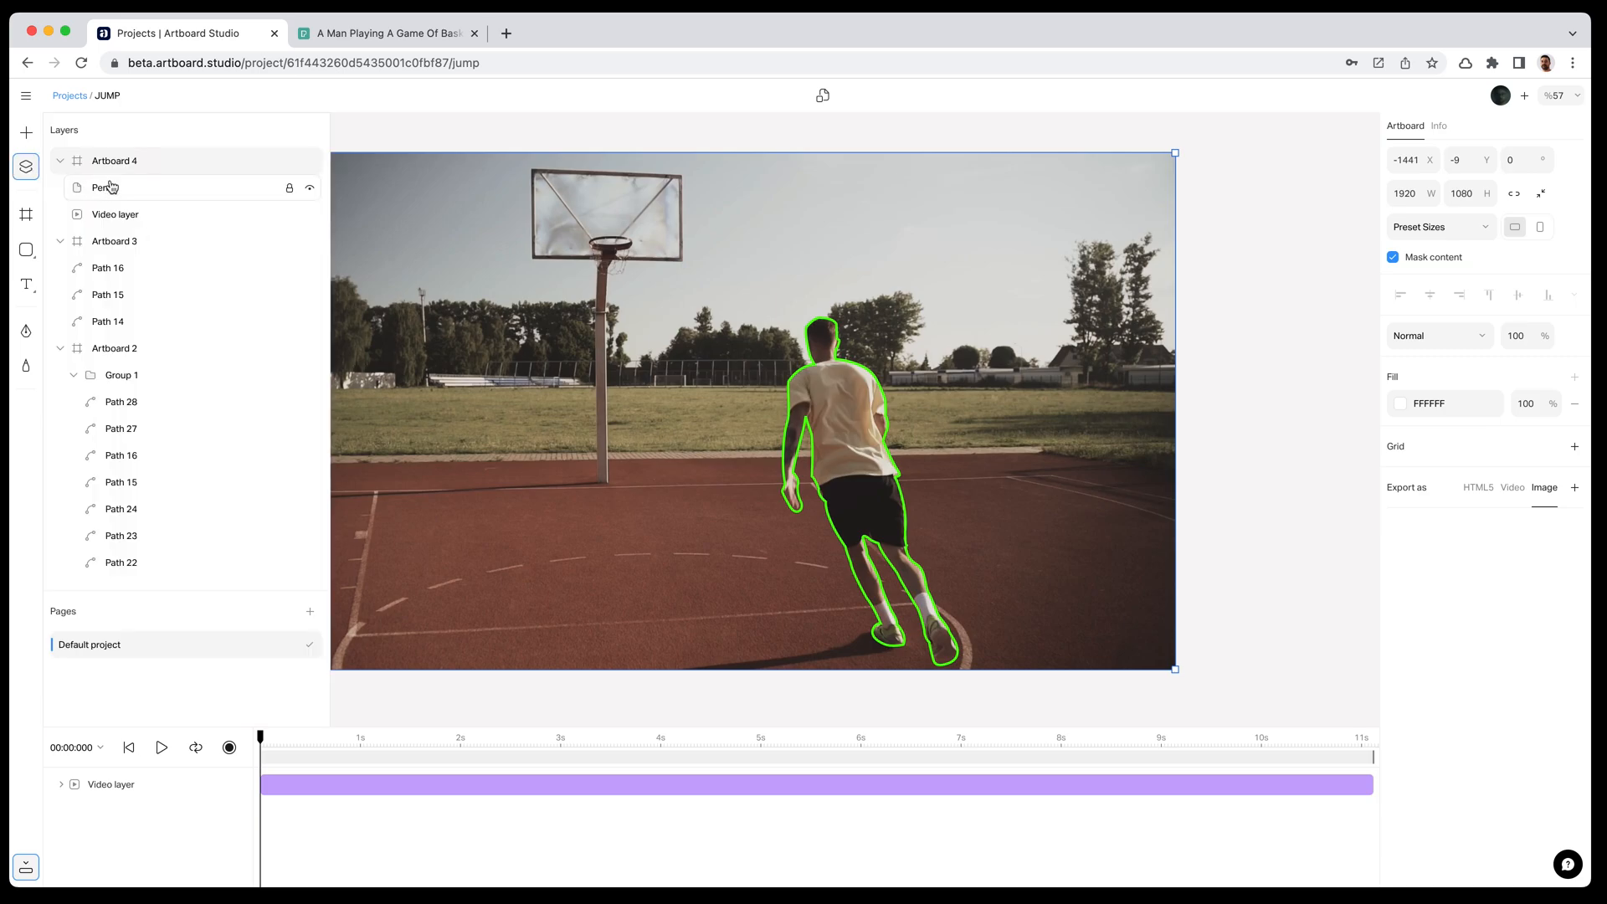
left_click(102, 186)
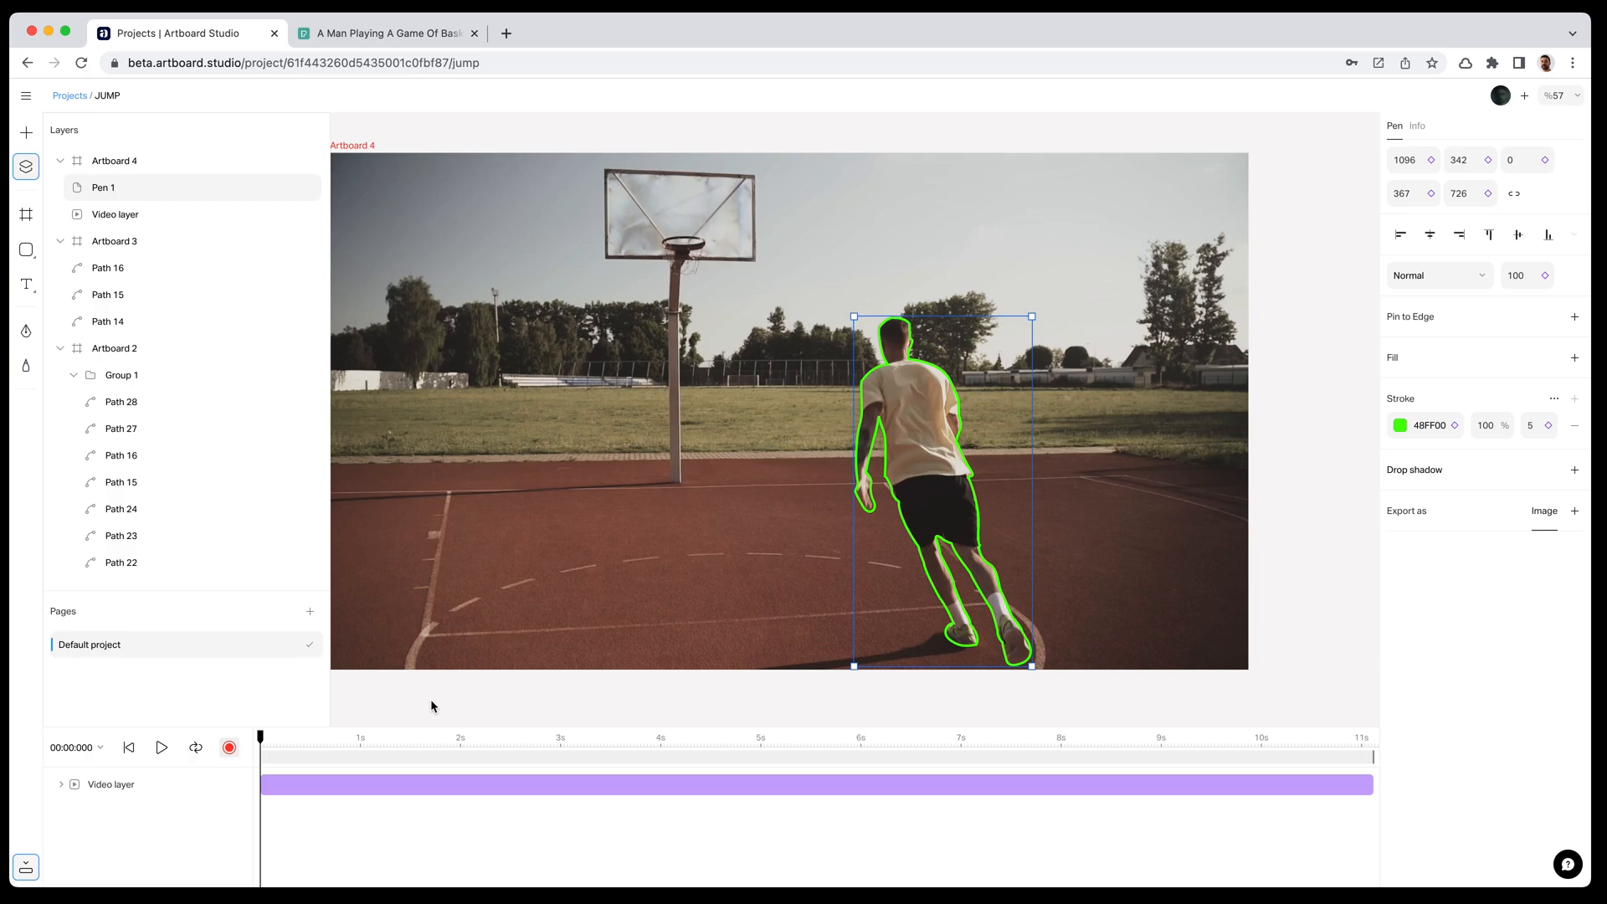
mouse_move(1546, 287)
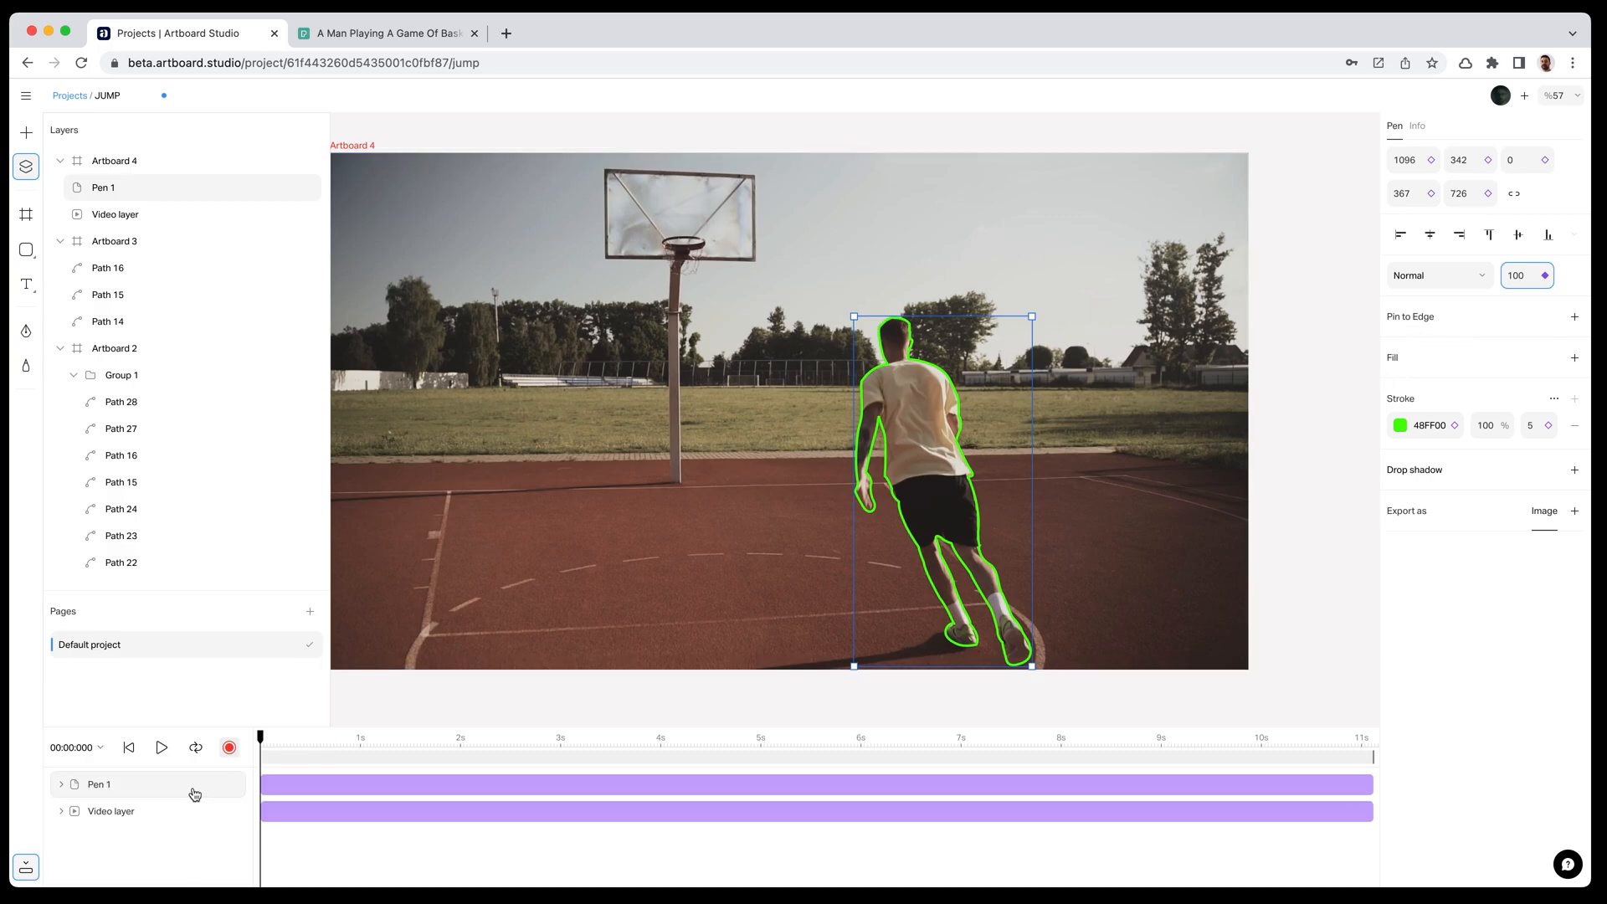
left_click(62, 783)
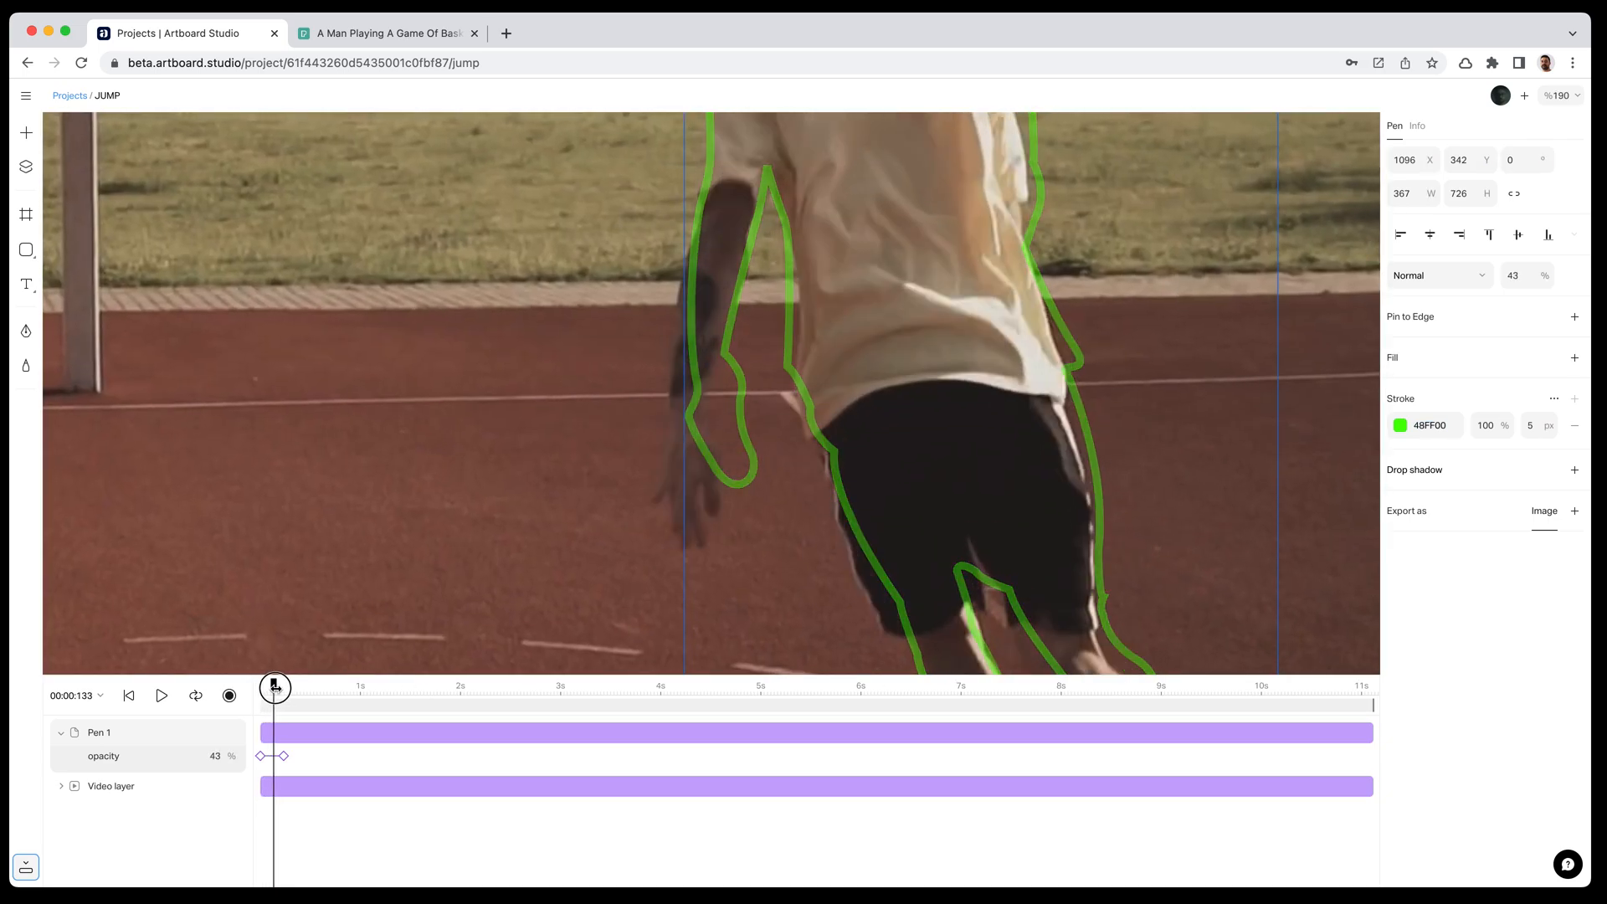
At 0.233 s, draw a second green silhouette path Pen 2 over the player.
left_click_drag(274, 686, 263, 686)
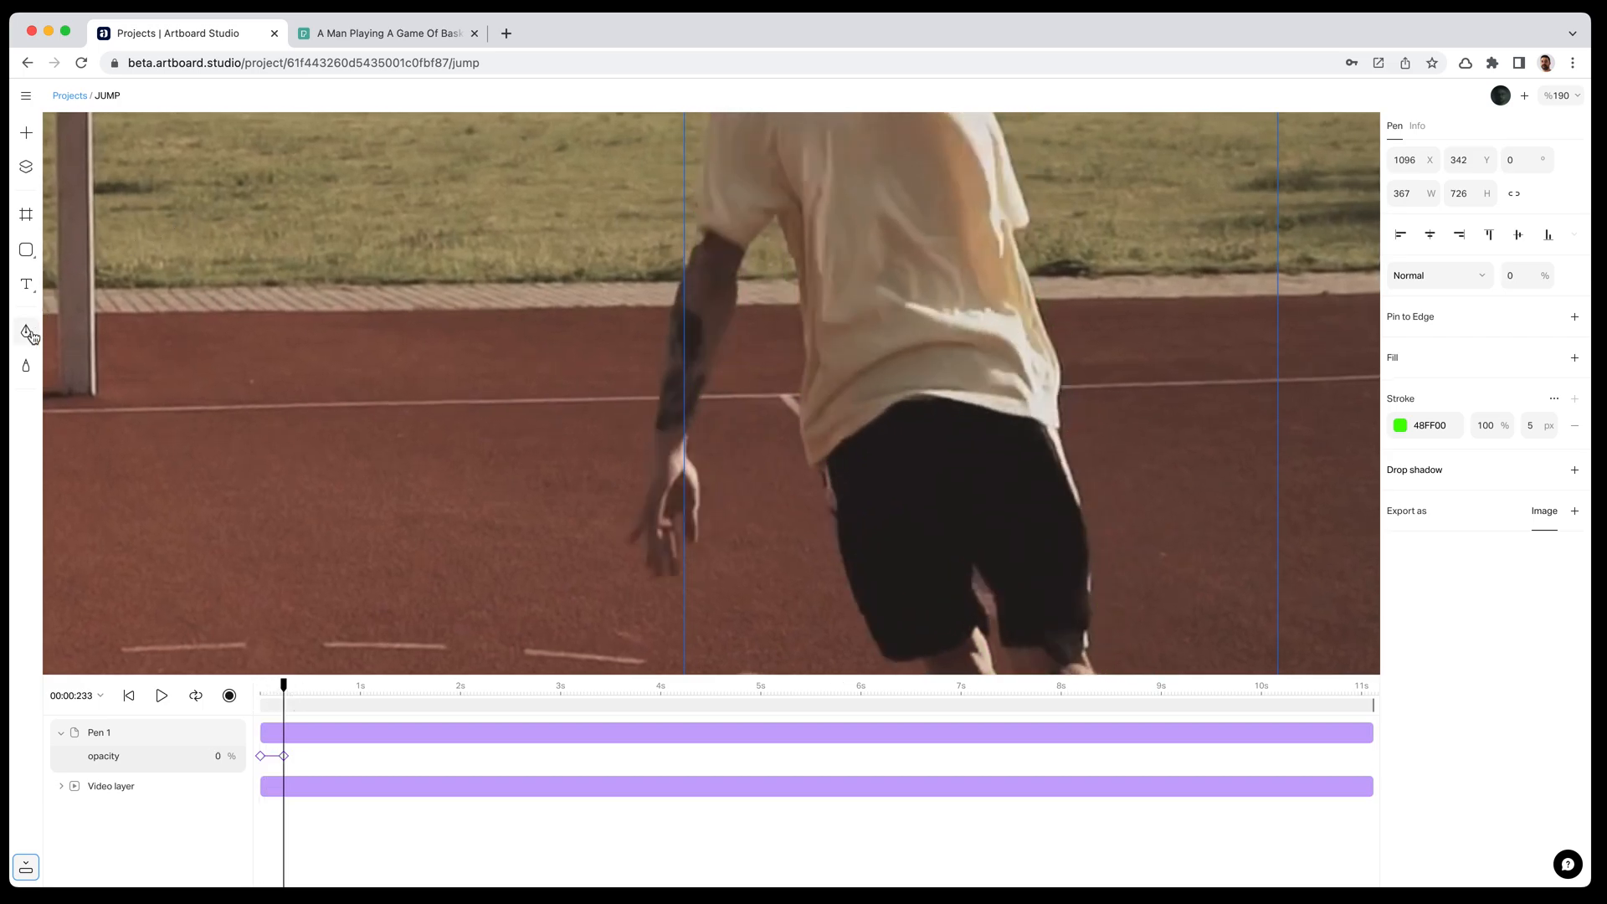
left_click(25, 332)
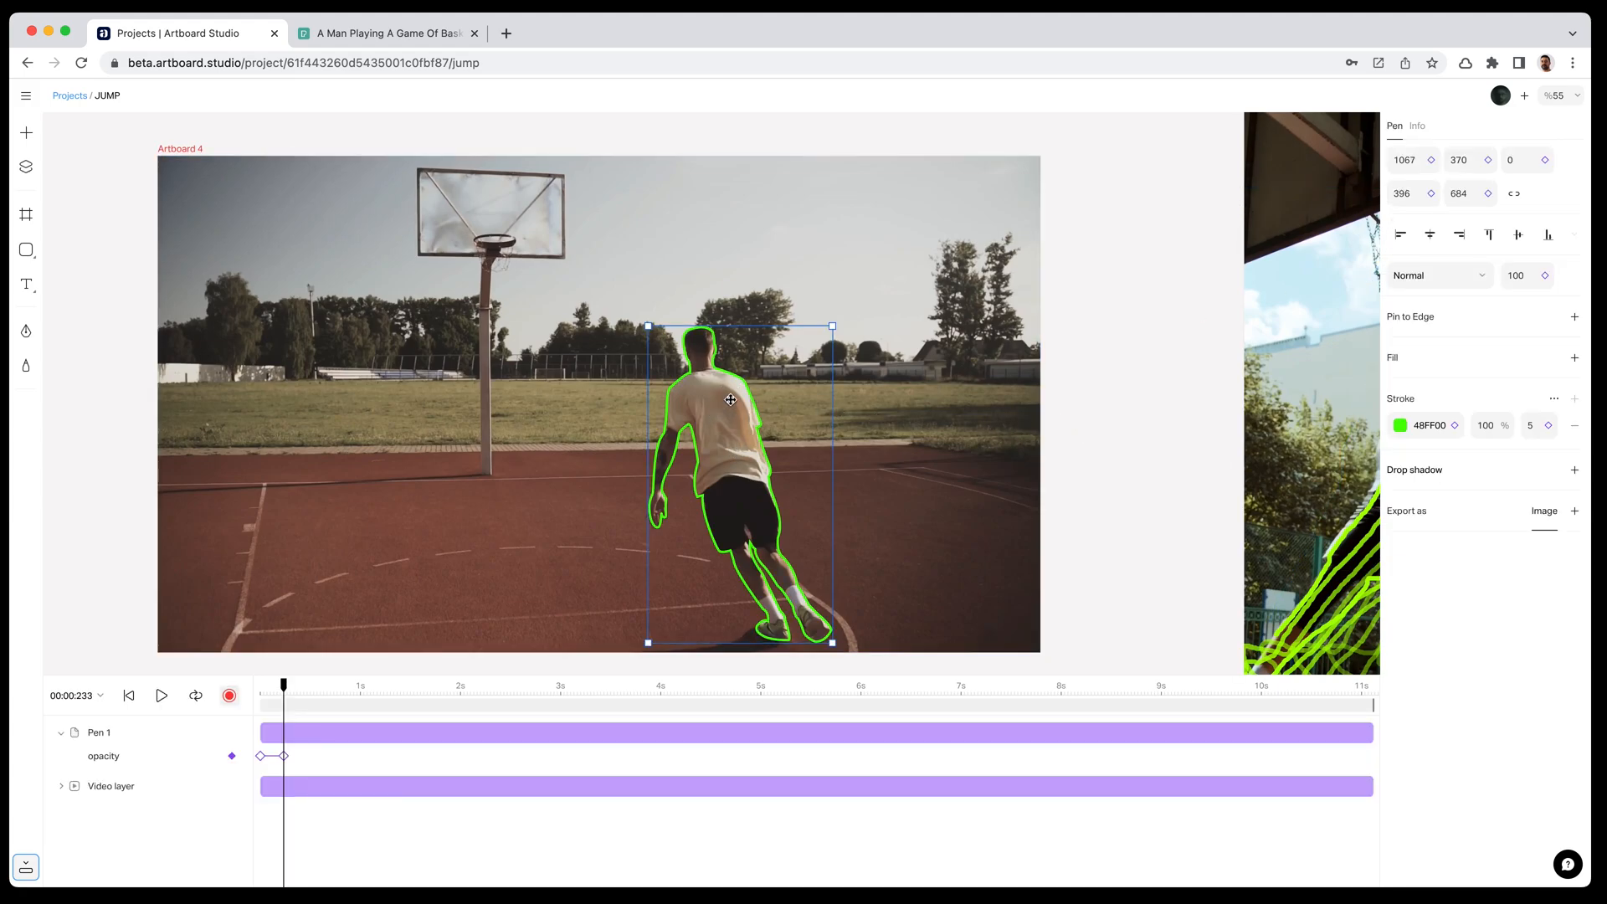
mouse_move(1114, 400)
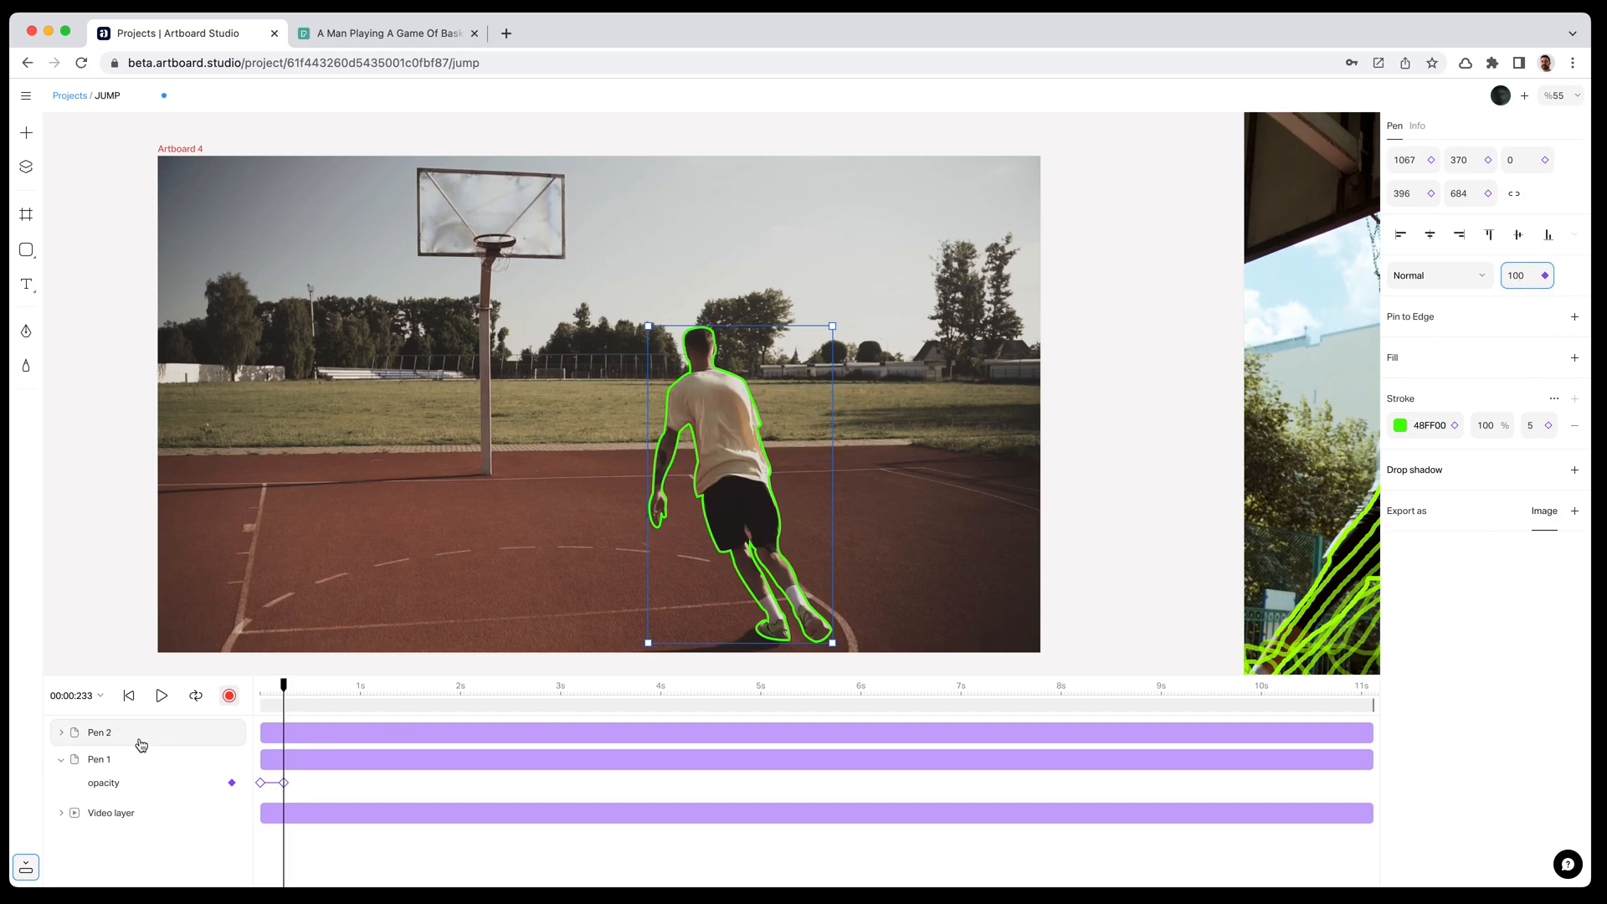
Add opacity keyframes to Pen 2 so it appears as Pen 1 fades.
left_click(61, 732)
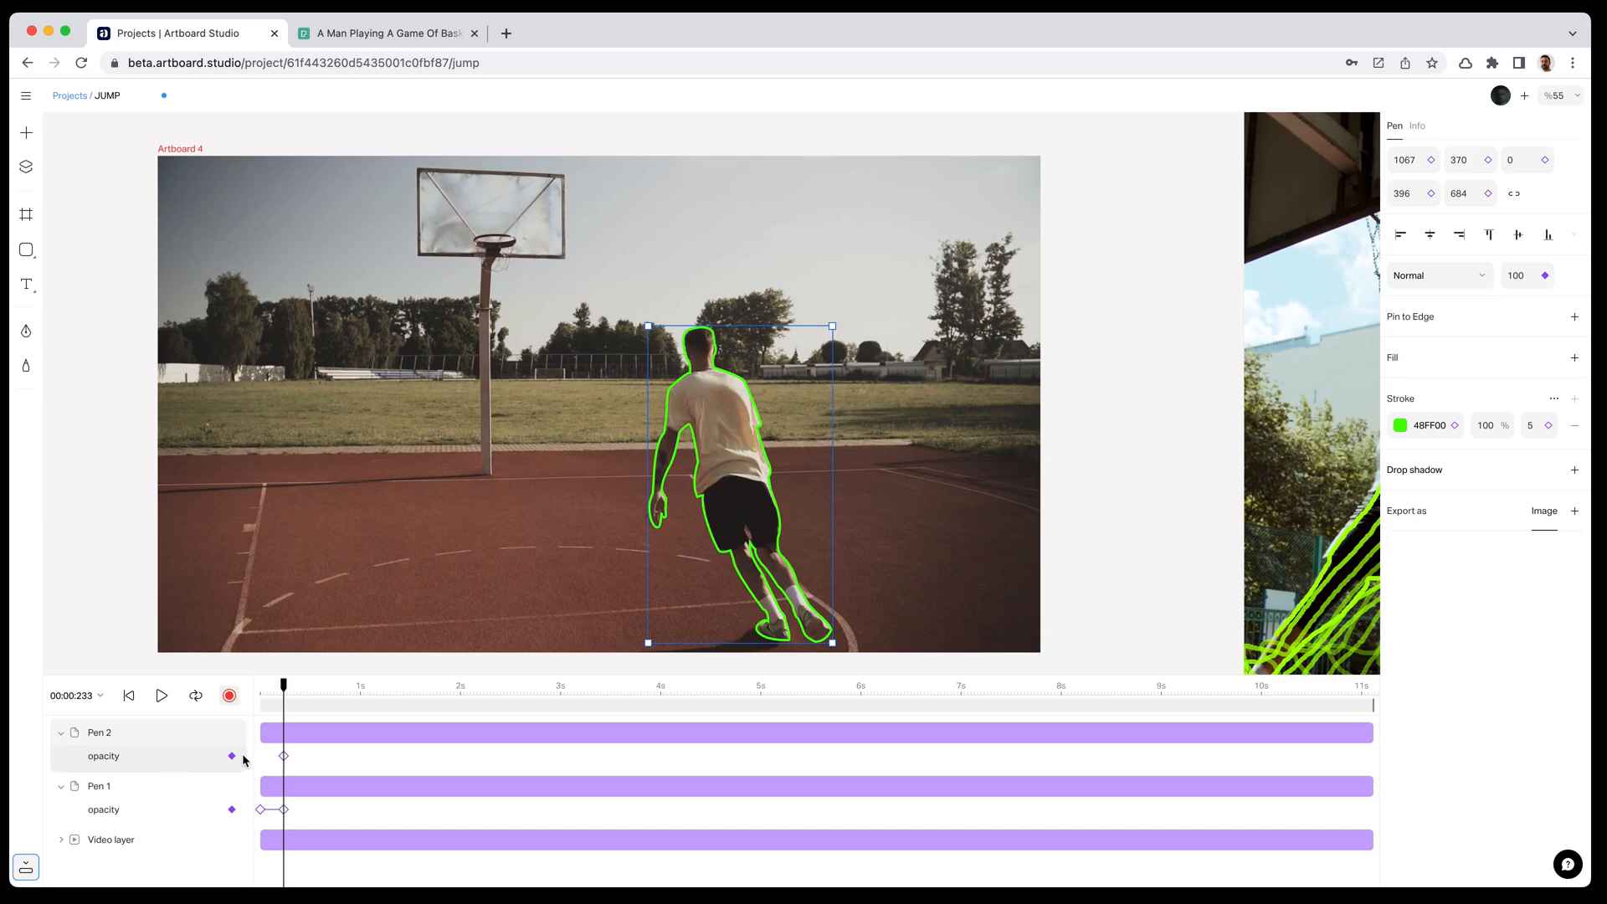
left_click(285, 756)
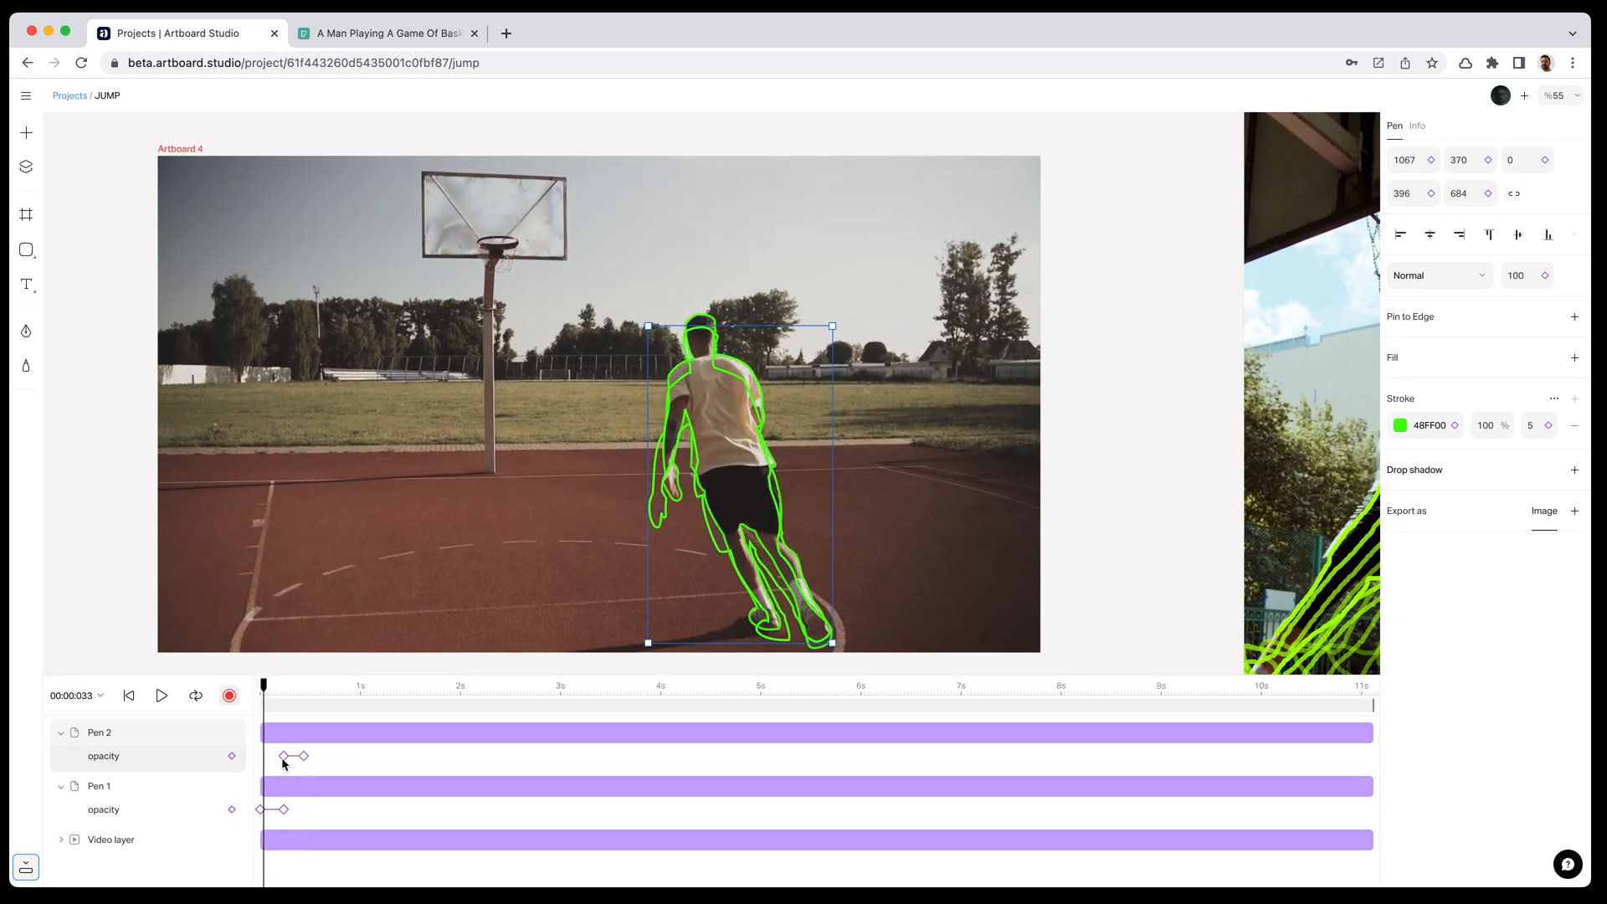
left_click(281, 812)
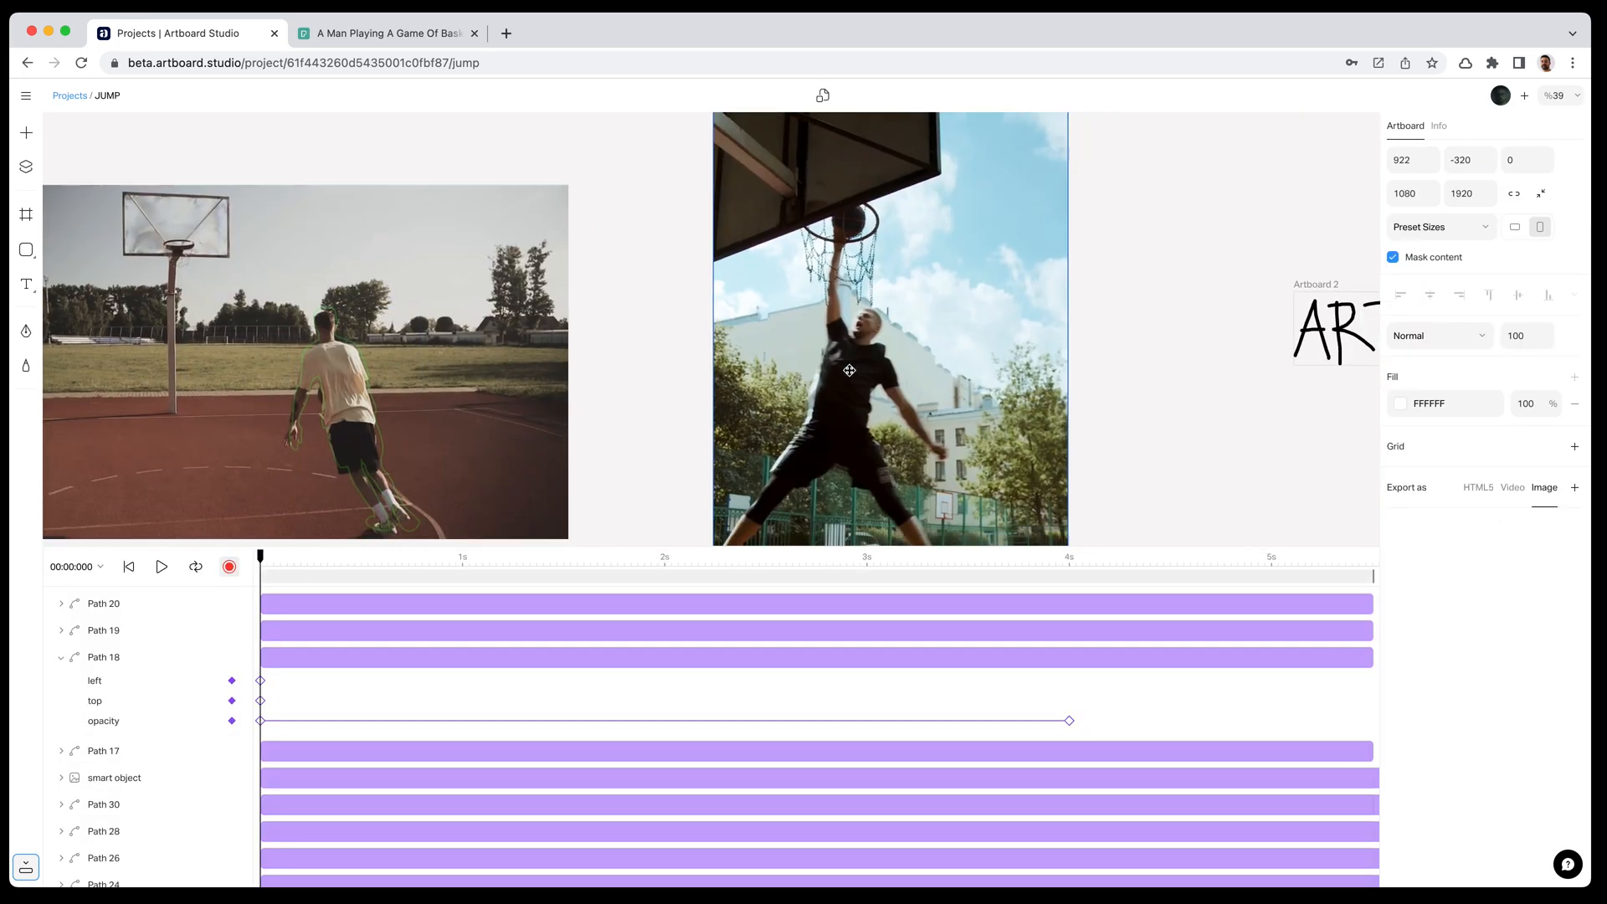
Show the linear Easing panel for Pen 2's opacity keyframes, reaching 100% at 0.23 s.
left_click(60, 656)
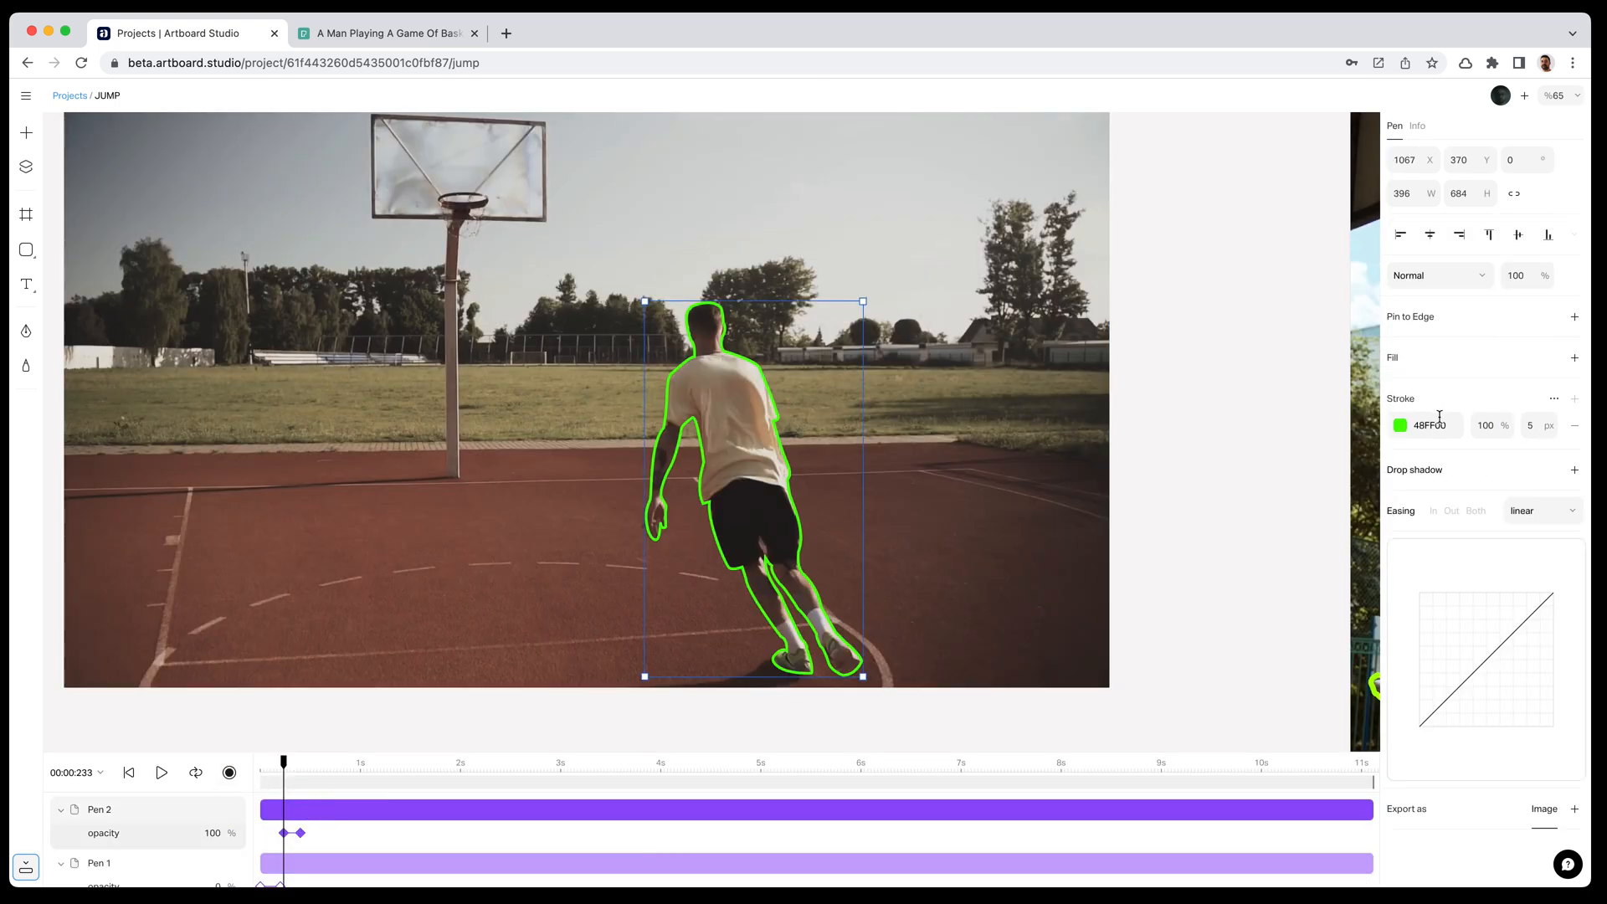
Recolour Pen 2's stroke to cyan 0CF7EC and widen it to 10 px.
left_click(1399, 423)
type("10")
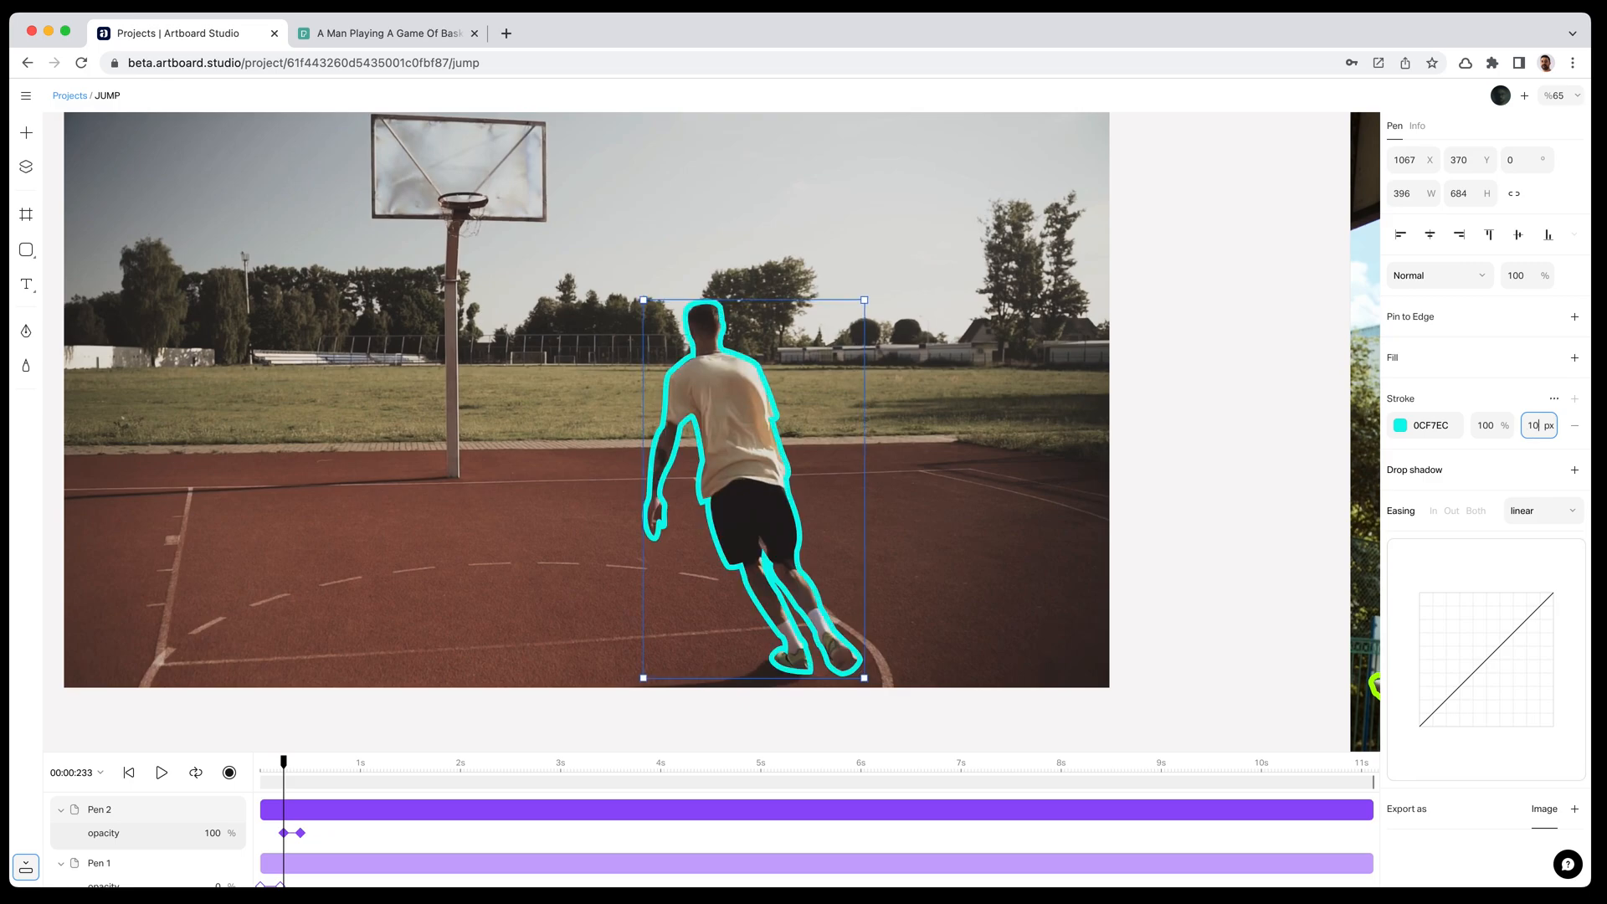
left_click(1555, 400)
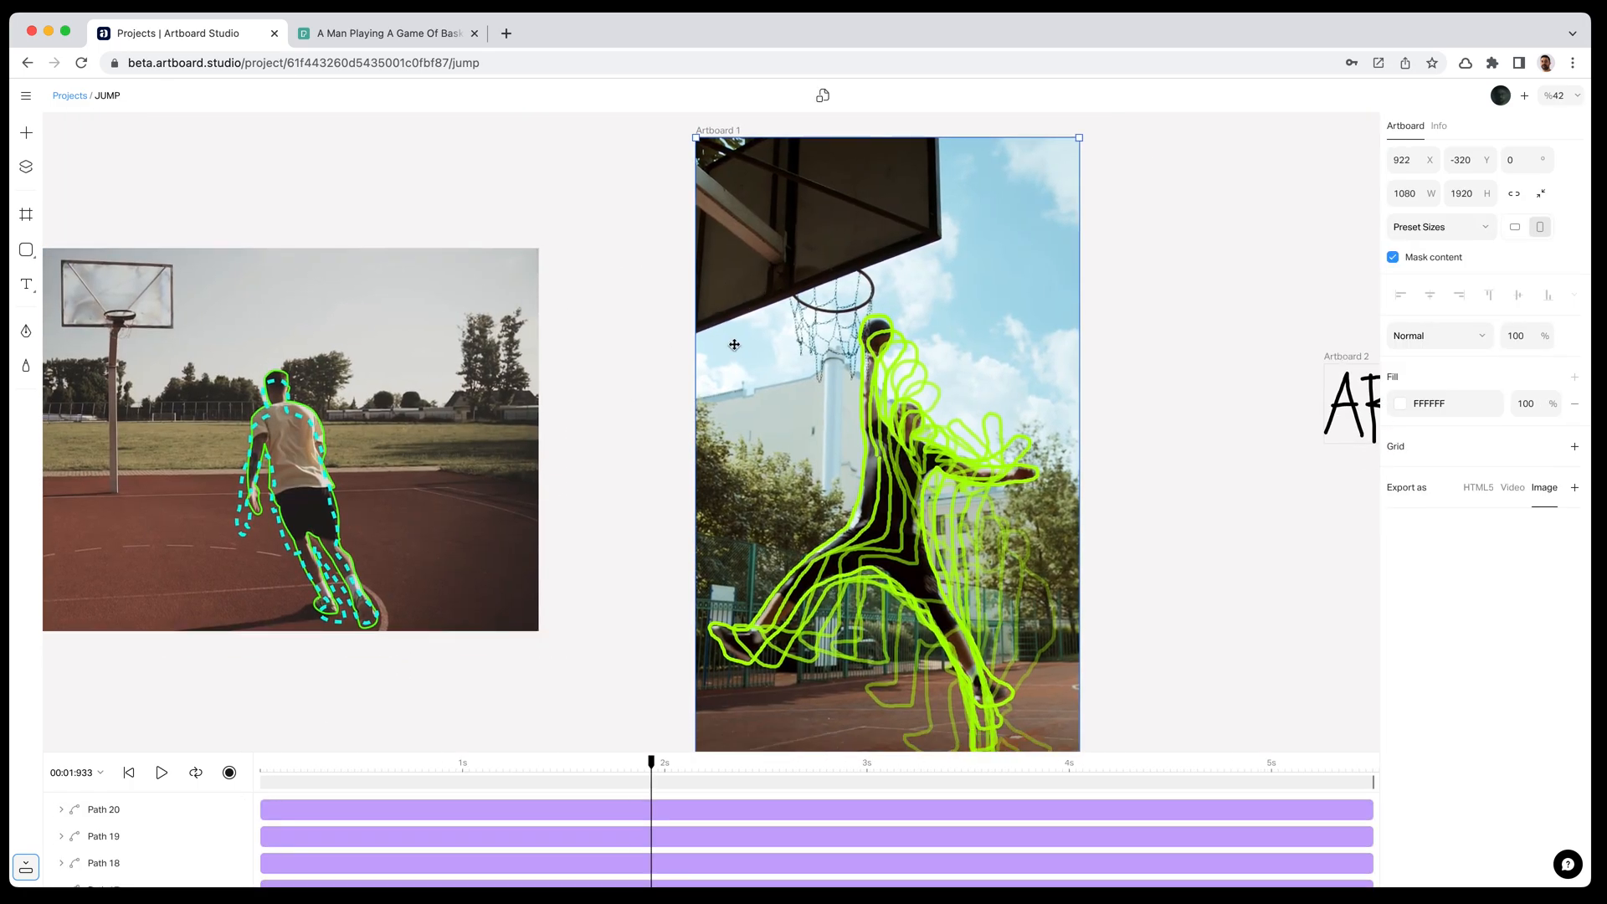
left_click(160, 774)
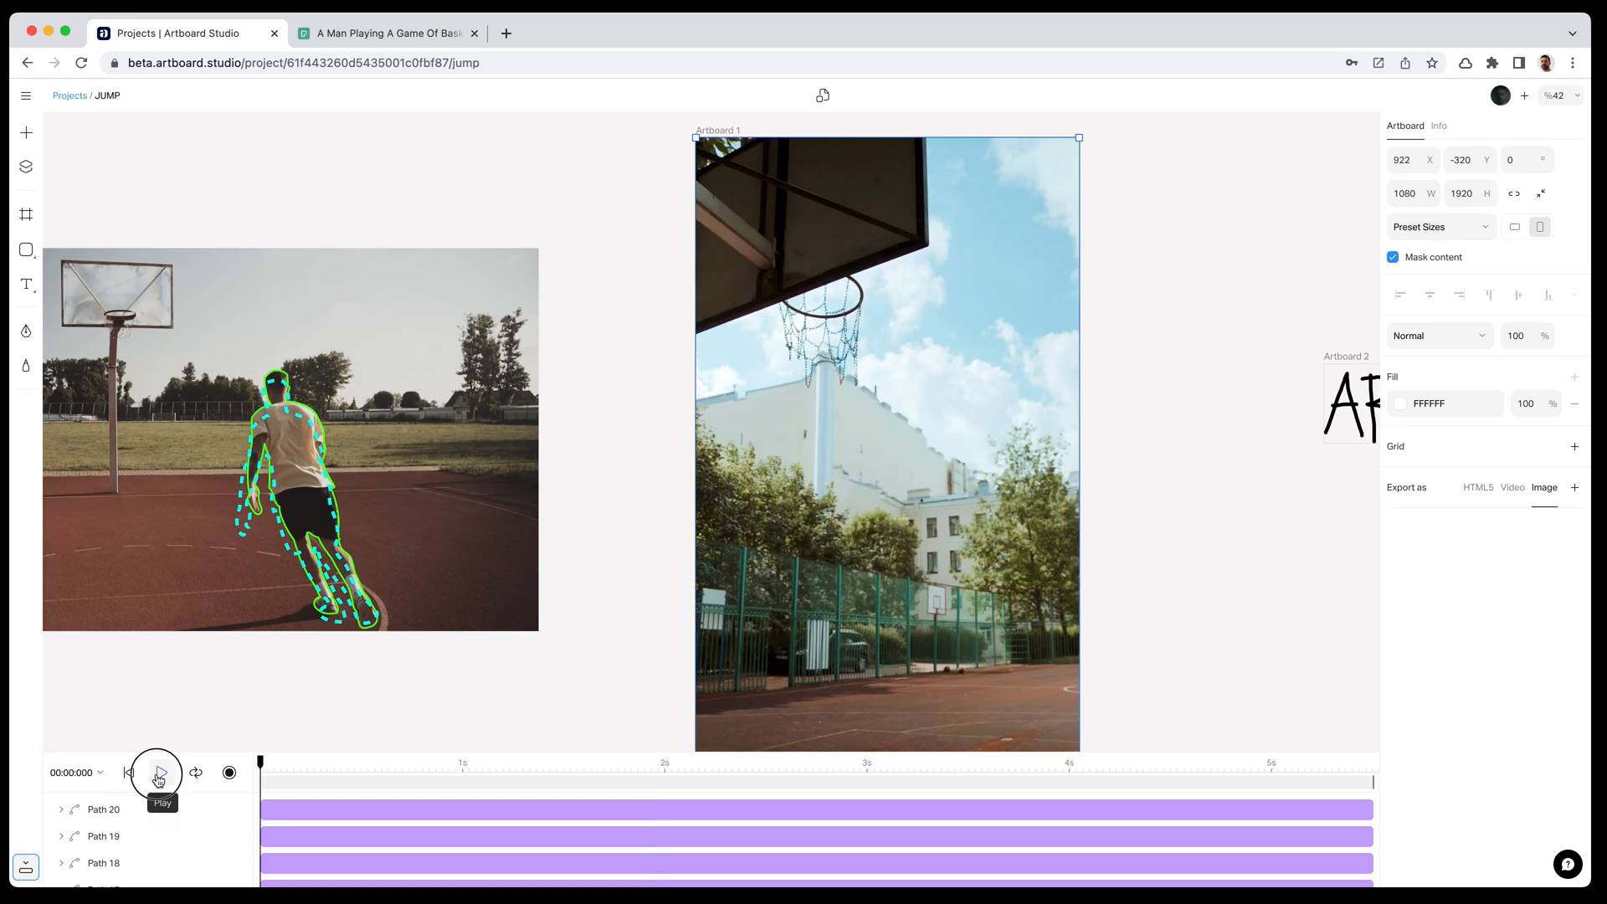
left_click(161, 773)
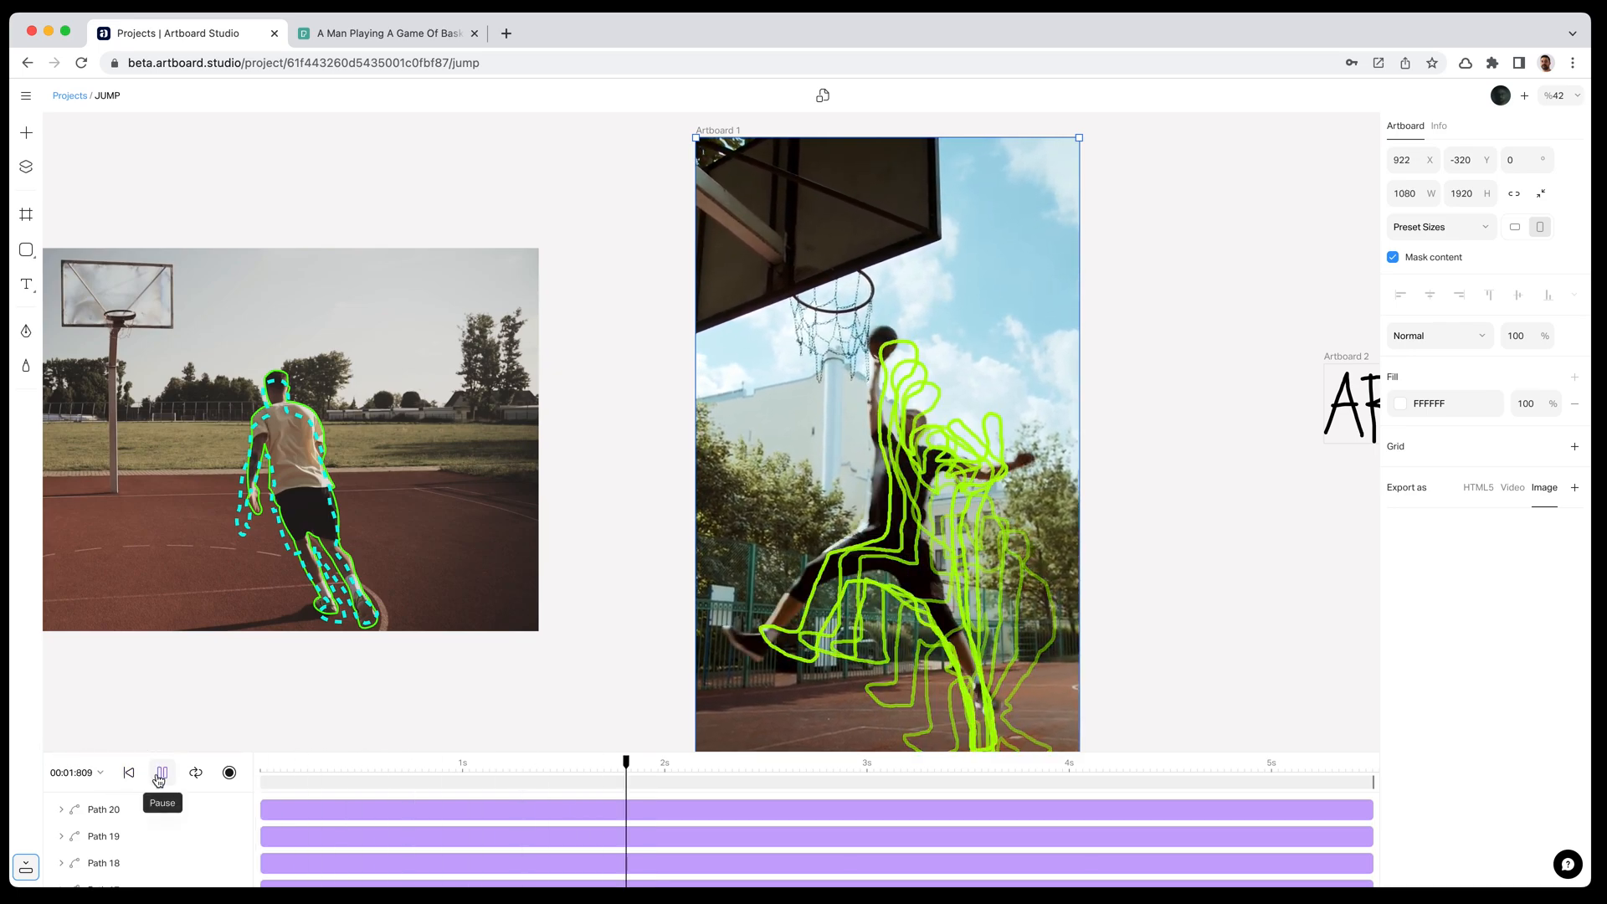
left_click(161, 773)
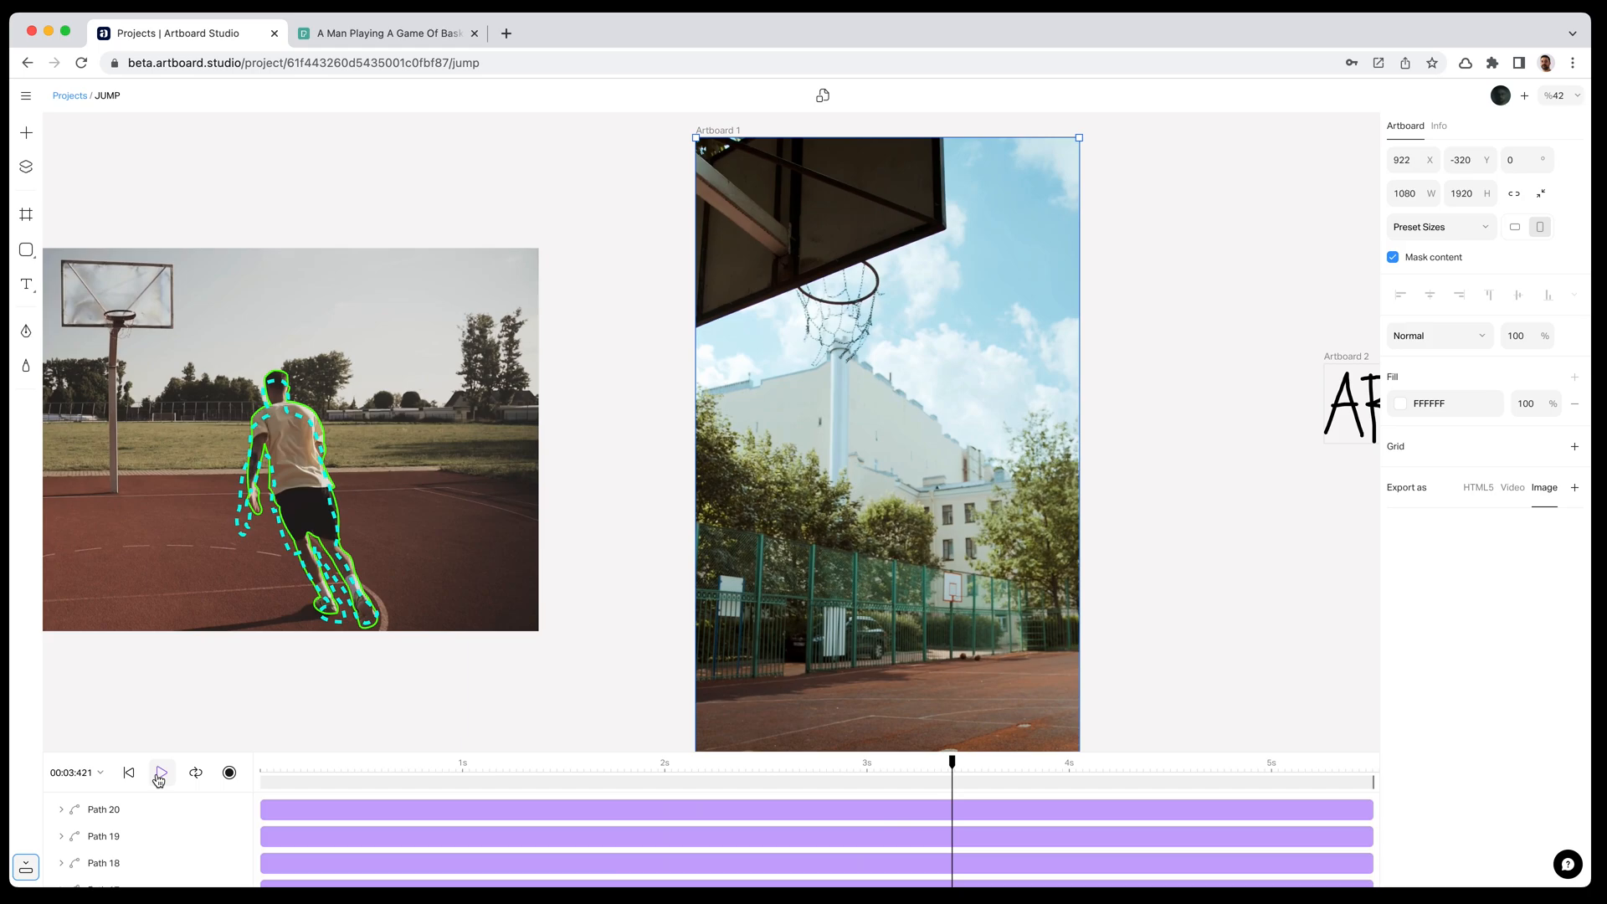